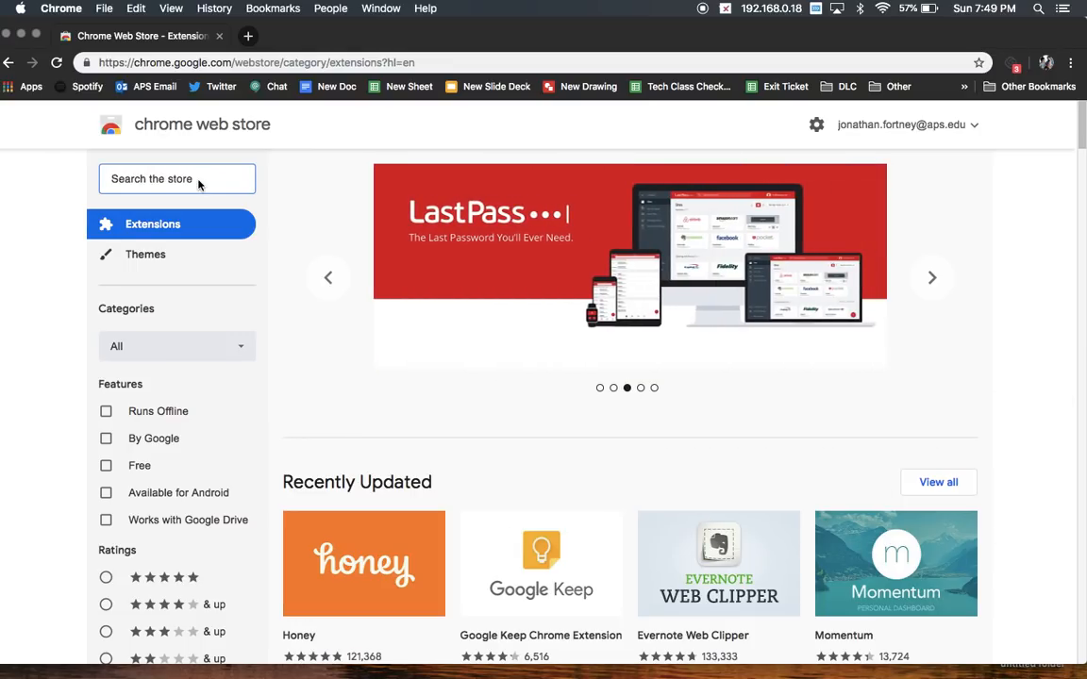
# - Search the store for 'screencastify' and add the Screencastify screen recorder extension to Chrome
pyautogui.write('screencastify')
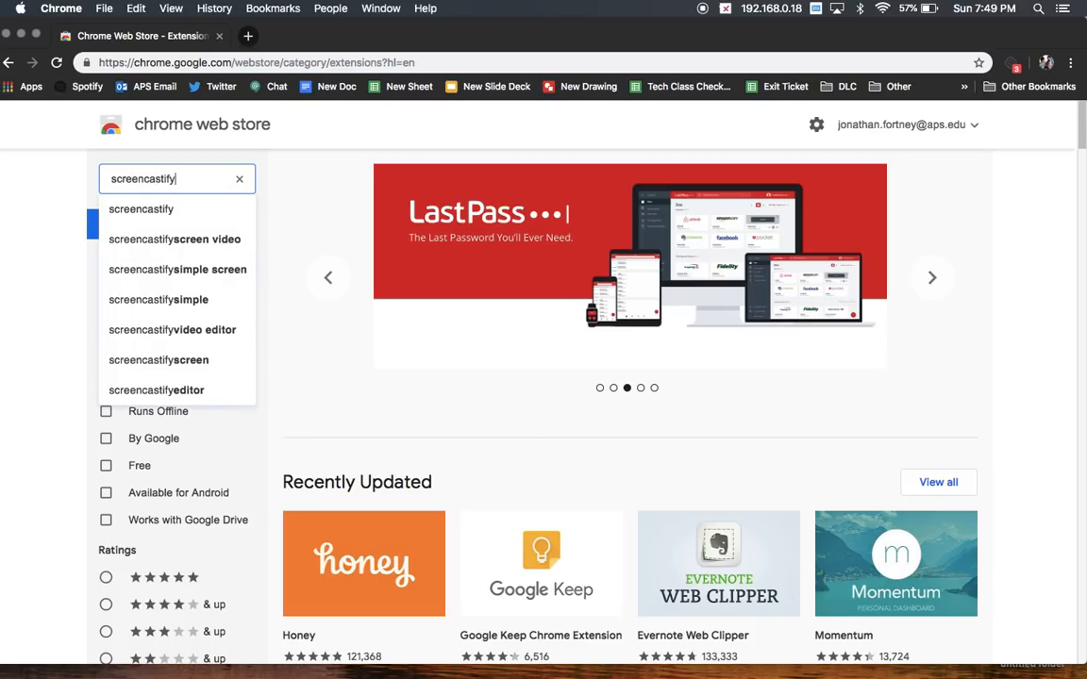
pyautogui.press('Enter')
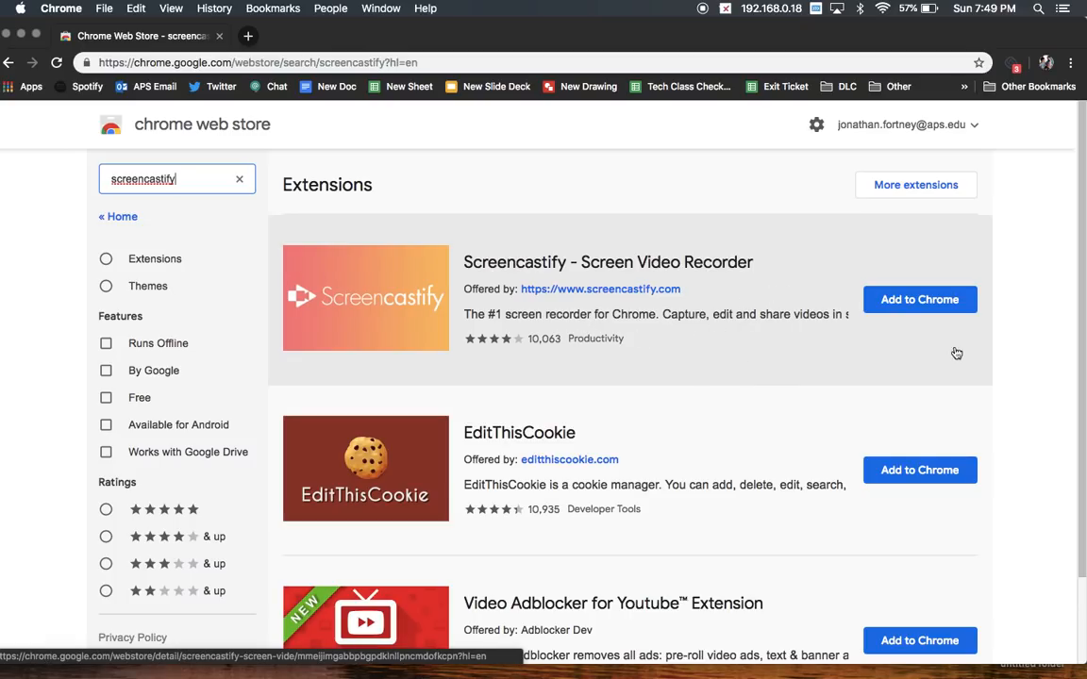
pyautogui.click(921, 298)
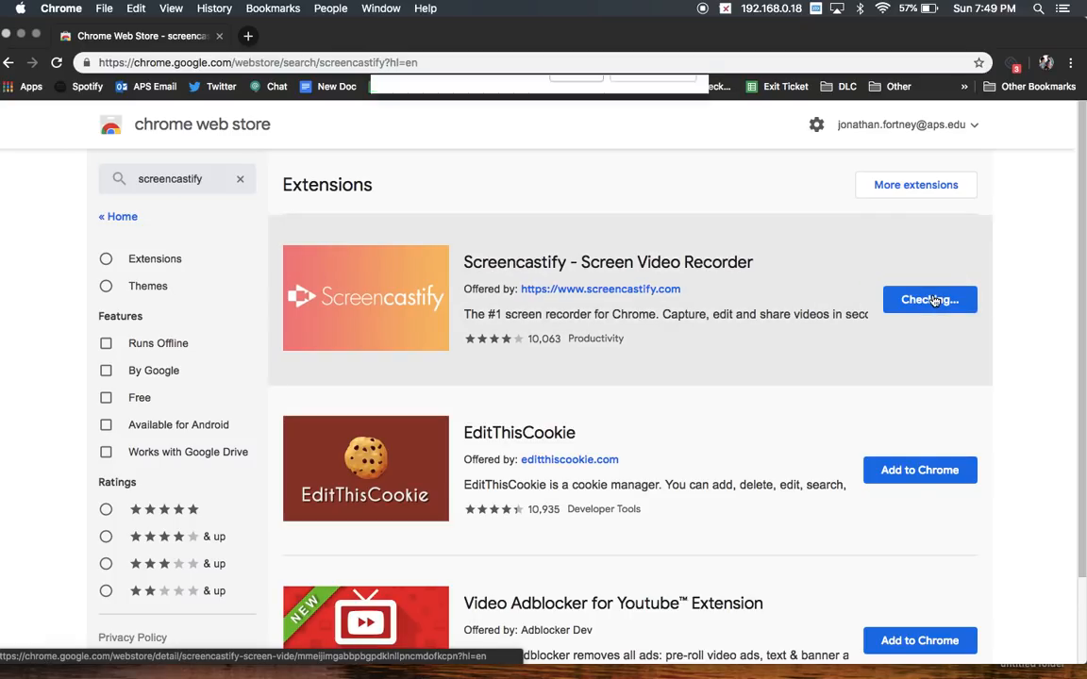
pyautogui.click(928, 298)
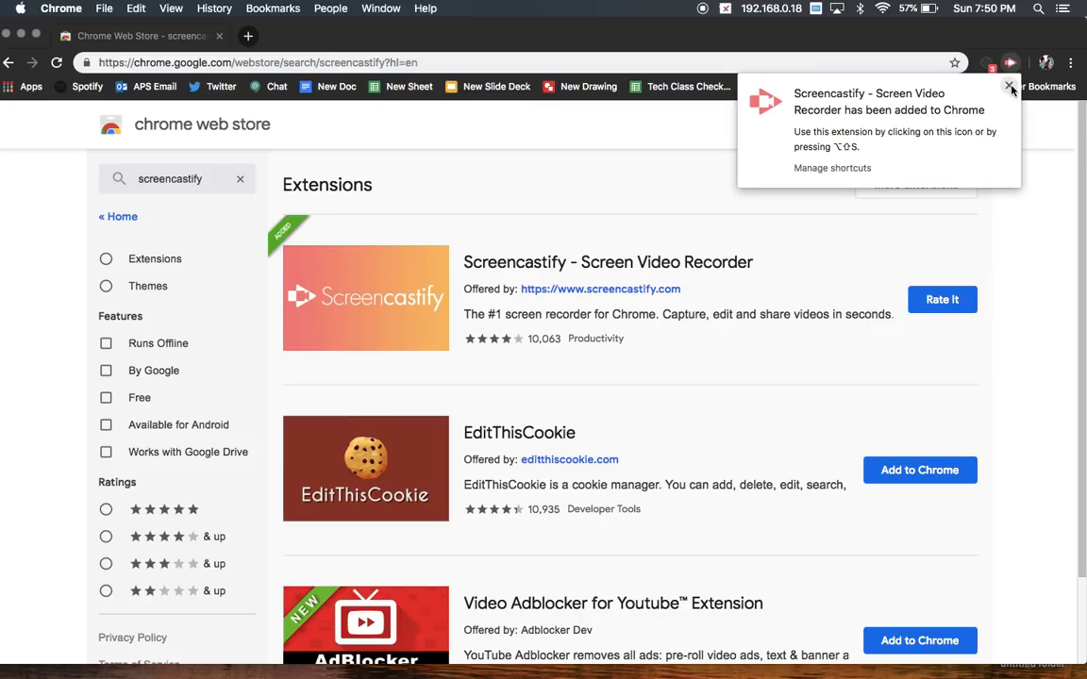
pyautogui.click(1008, 86)
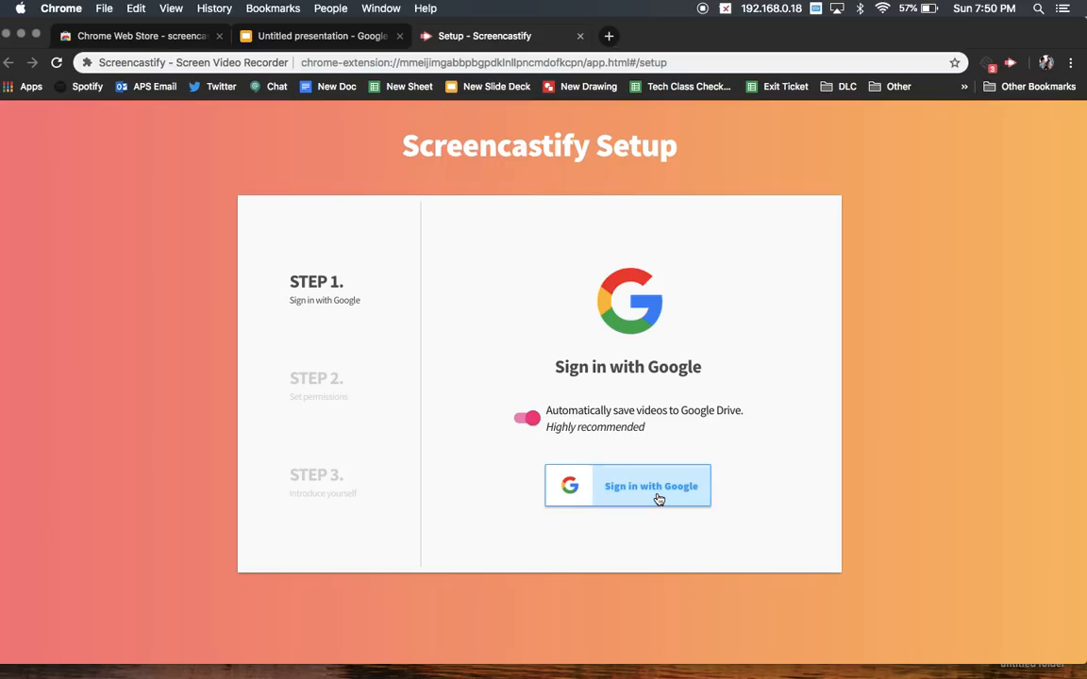
# - Sign in with the Google account and grant camera, drawing and additional permissions
pyautogui.click(649, 485)
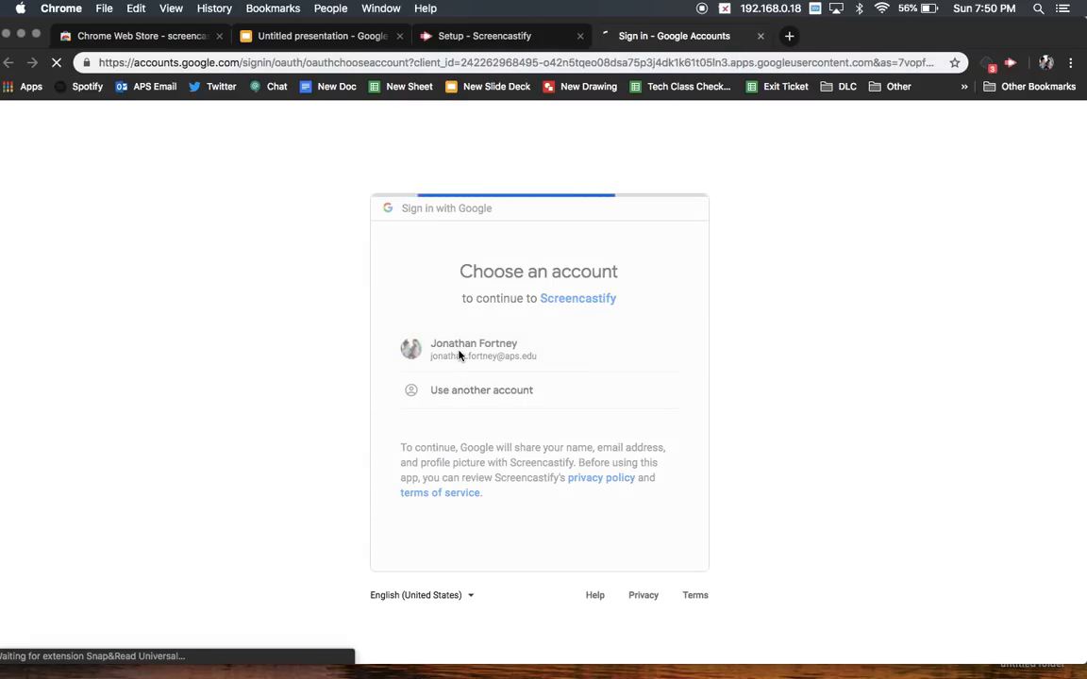
pyautogui.click(473, 349)
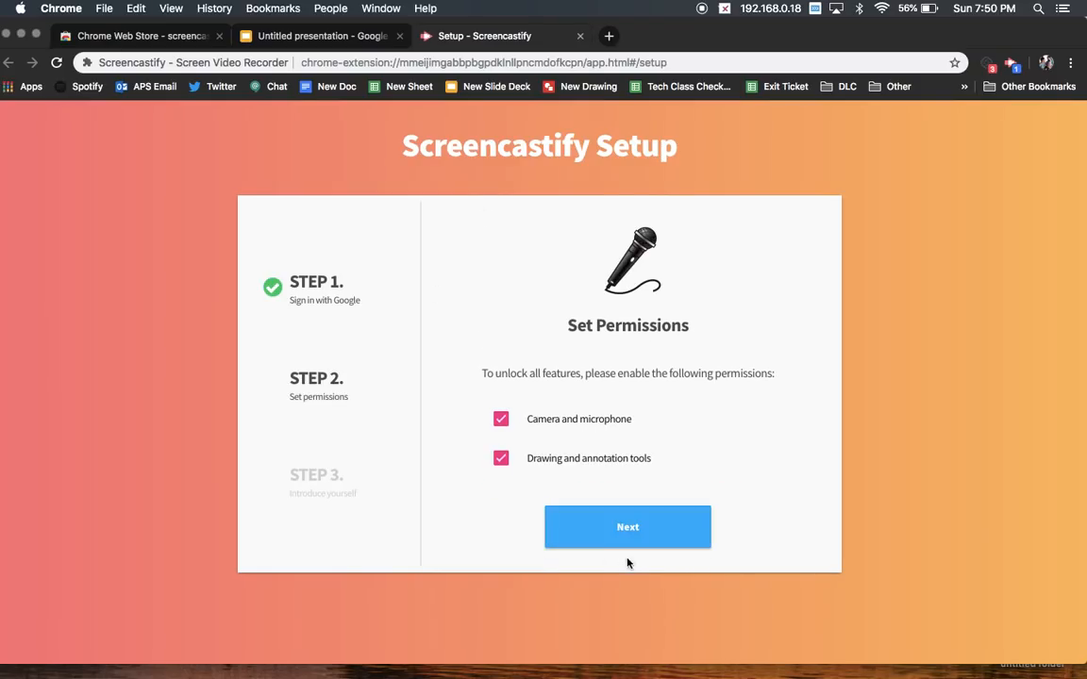
pyautogui.click(626, 527)
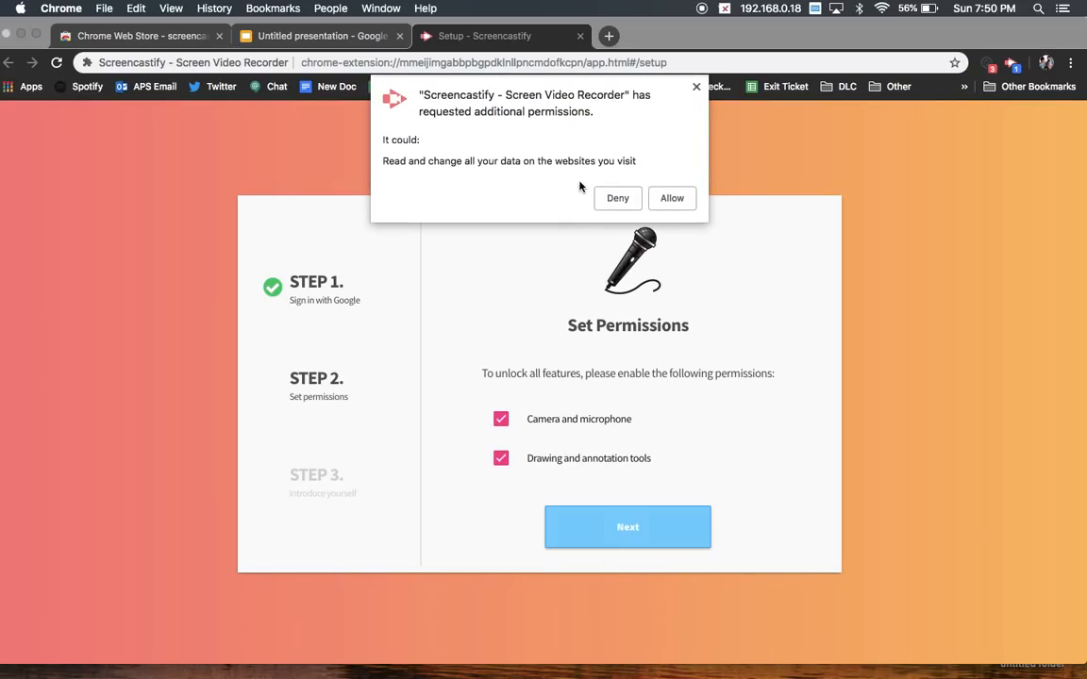
pyautogui.click(672, 199)
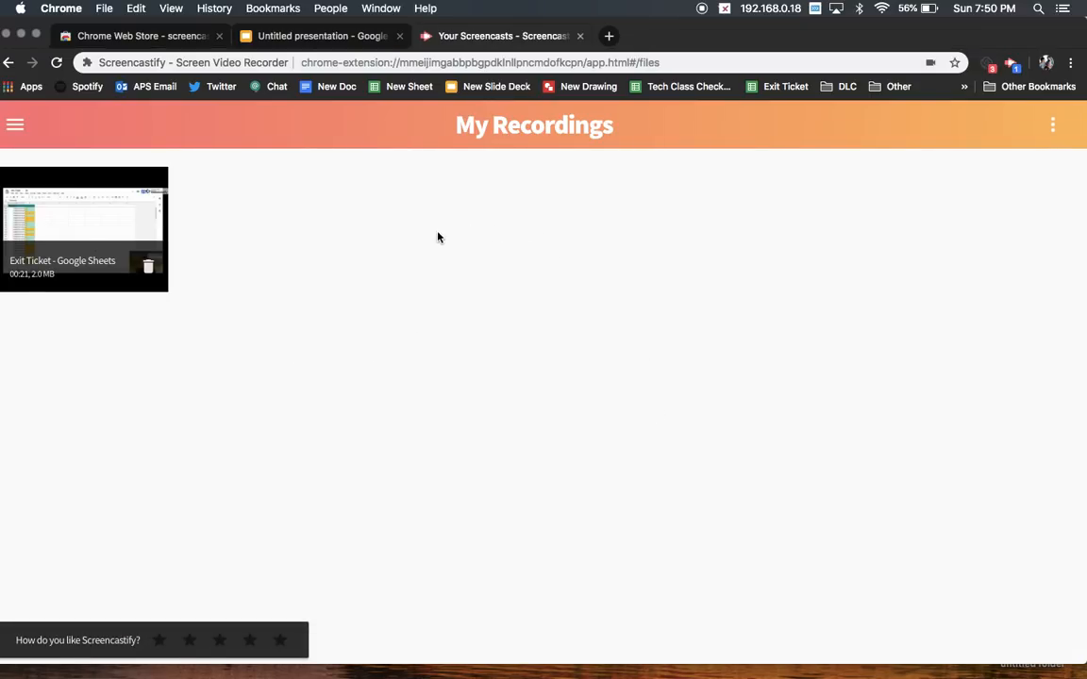
pyautogui.moveTo(555, 255)
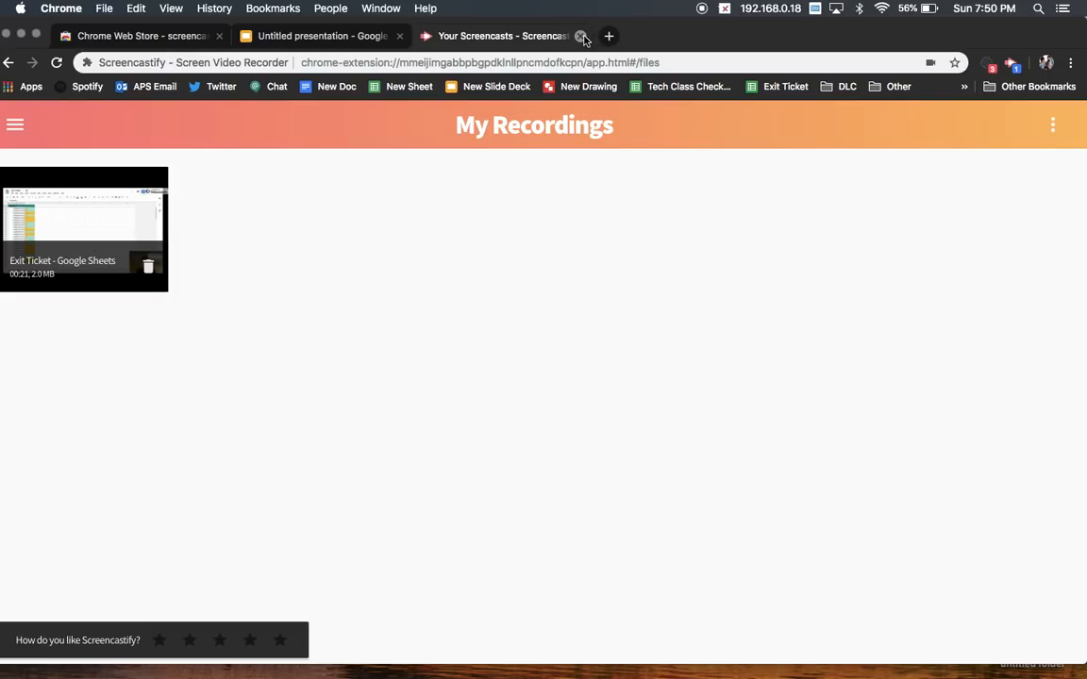
# - Set the recorder on the Slides tab to Browser Tab capture with Embed Webcam turned on
pyautogui.click(582, 36)
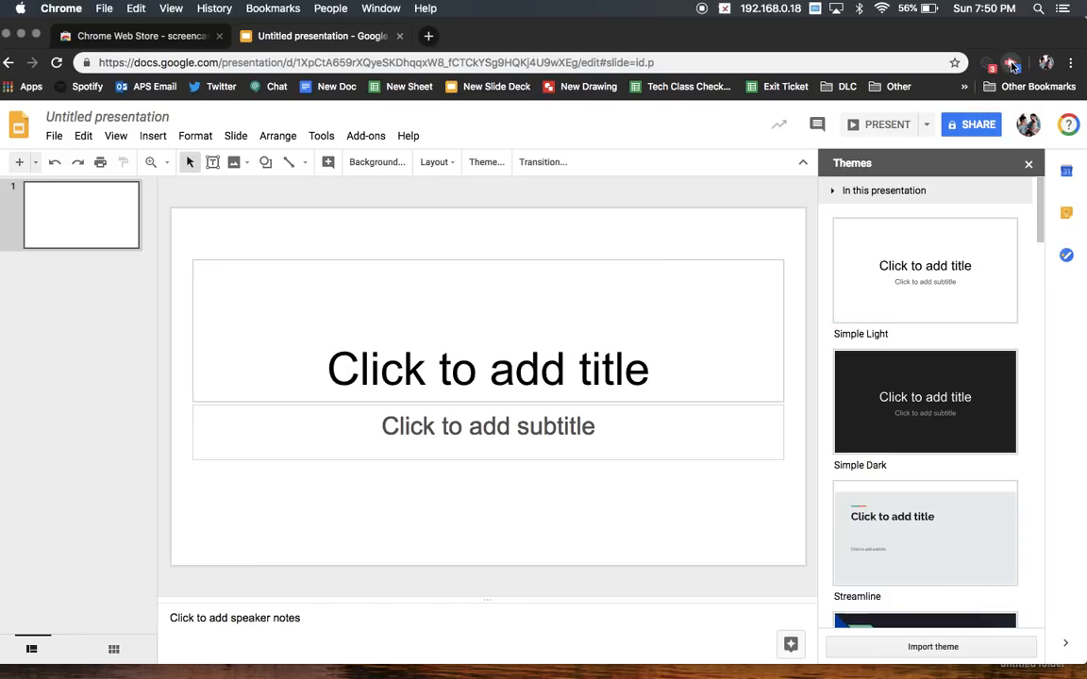
pyautogui.click(1013, 63)
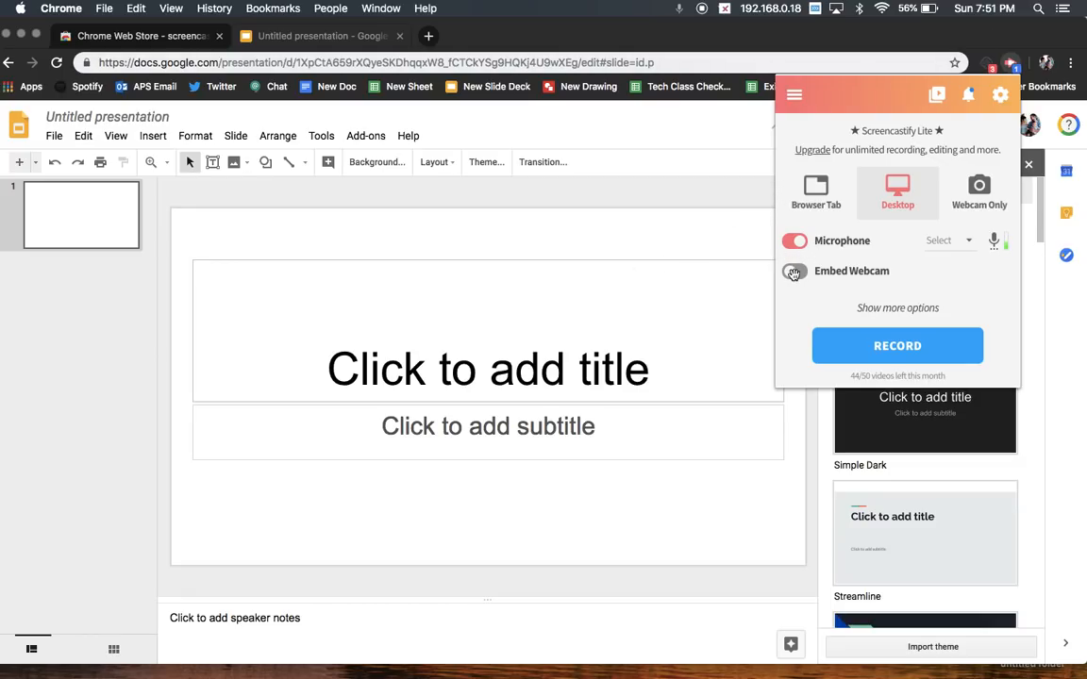
pyautogui.click(793, 272)
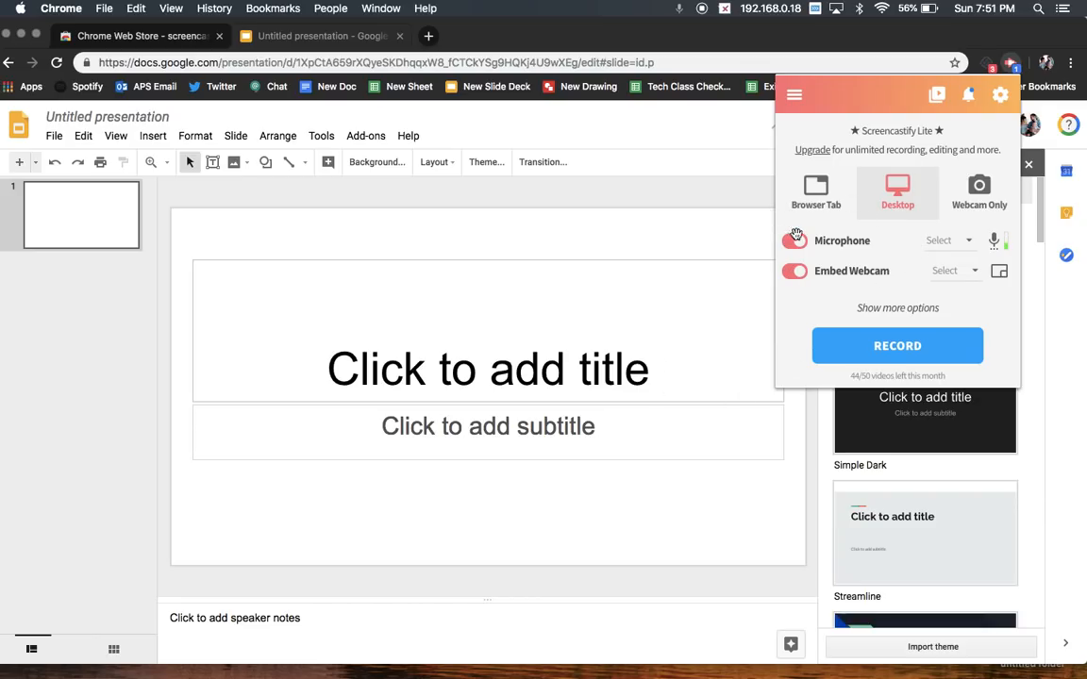
pyautogui.click(794, 241)
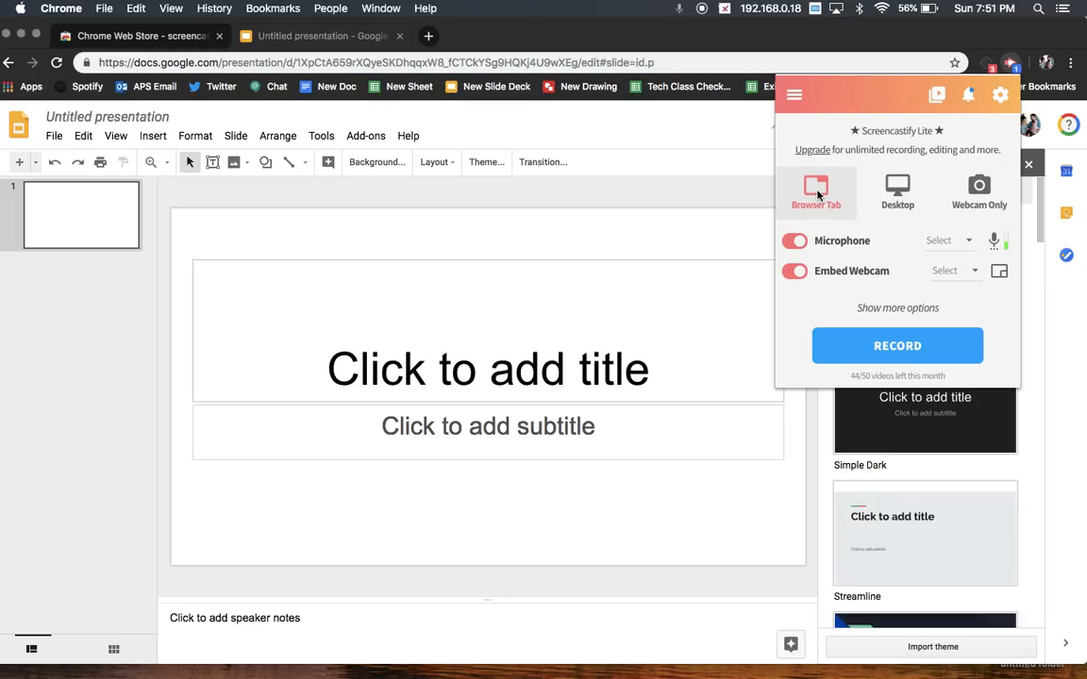
pyautogui.moveTo(879, 158)
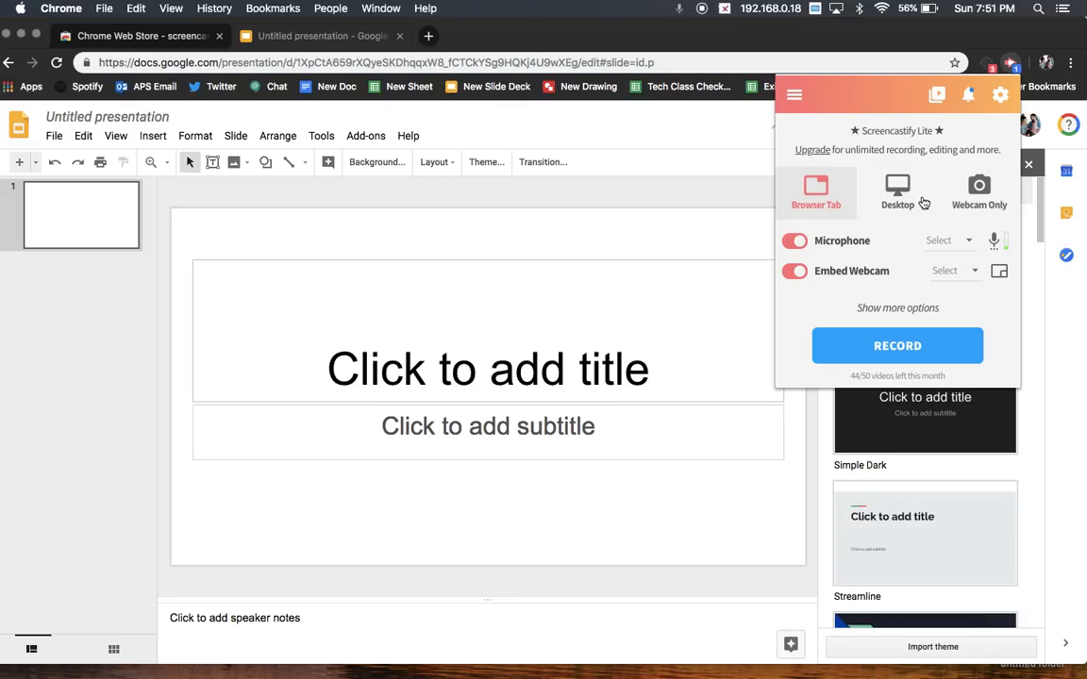
pyautogui.moveTo(980, 193)
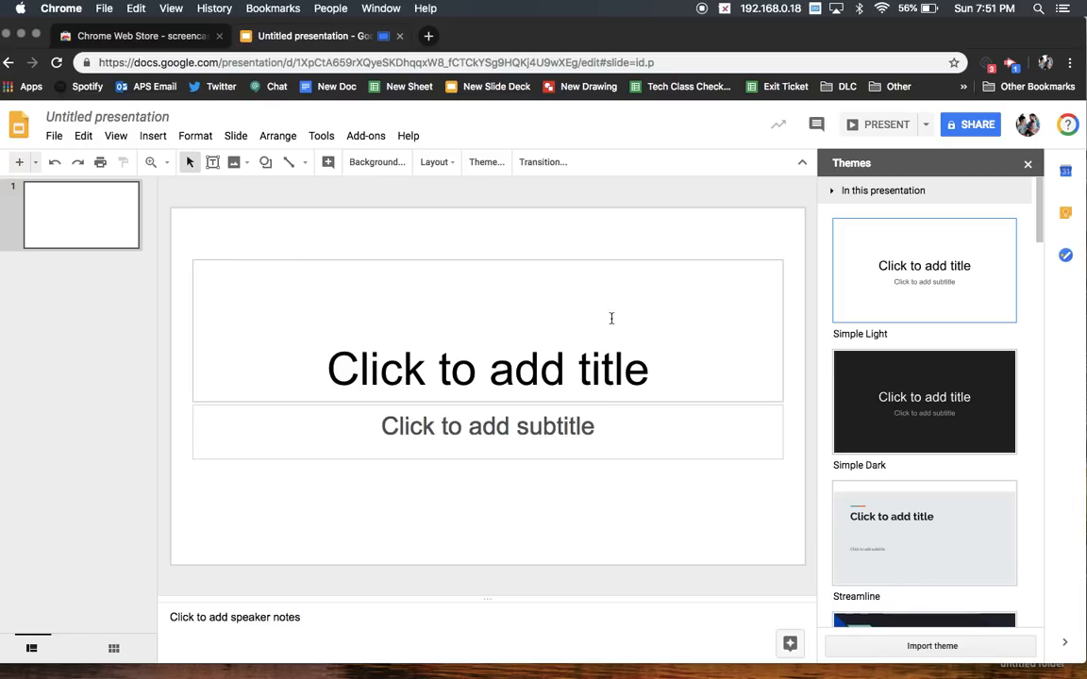
pyautogui.moveTo(721, 312)
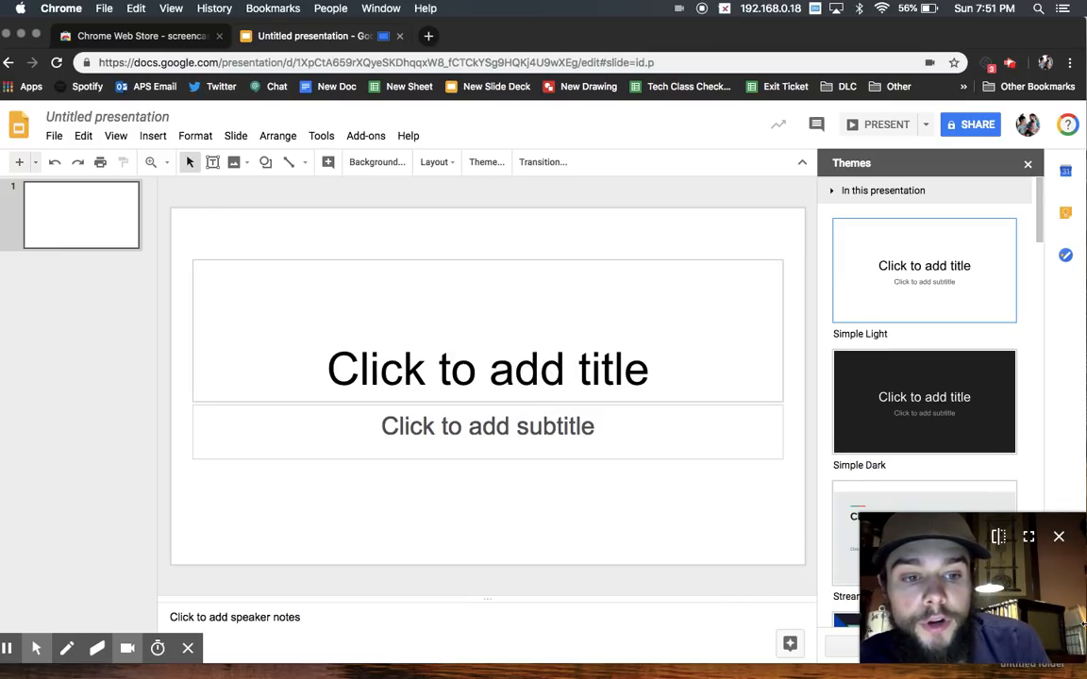
pyautogui.moveTo(846, 321)
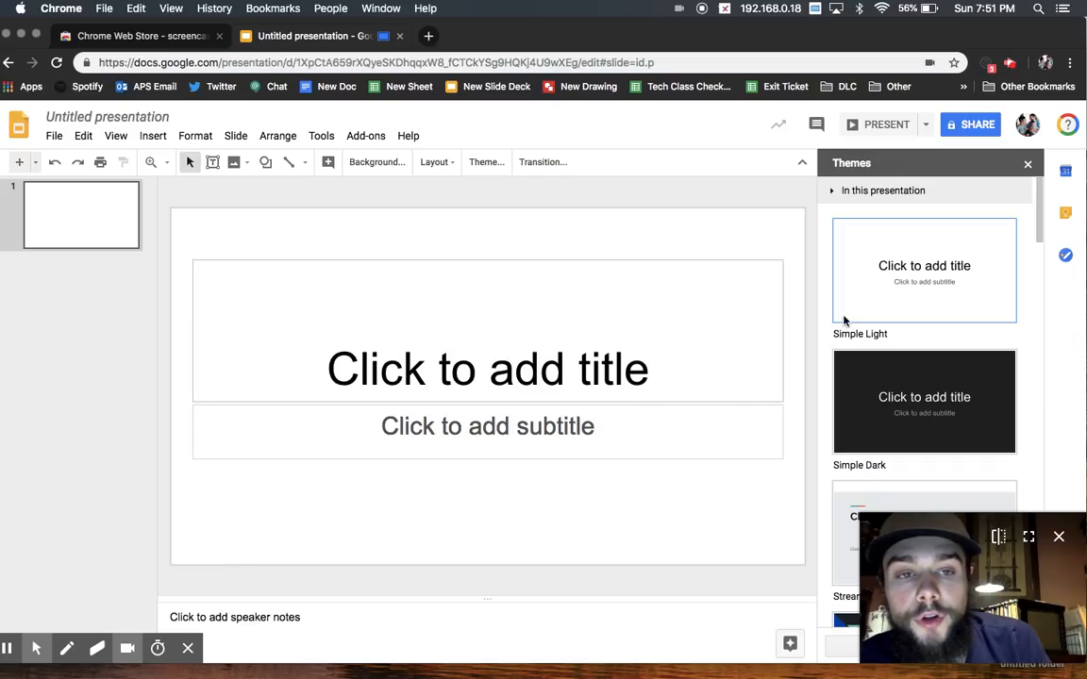
pyautogui.moveTo(973, 162)
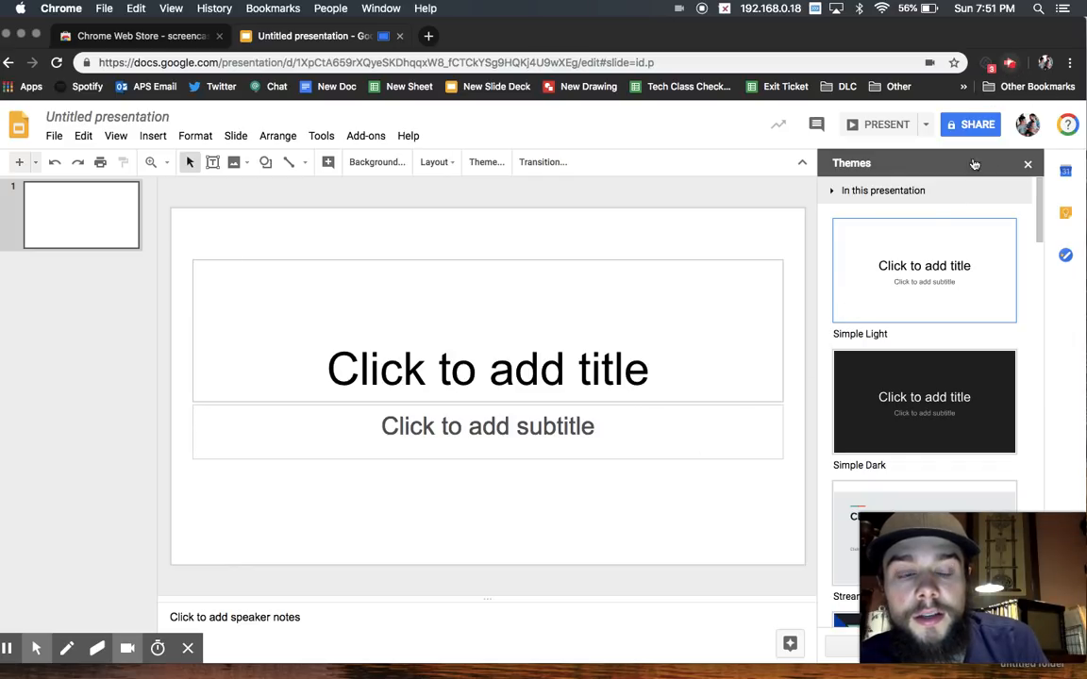
pyautogui.moveTo(891, 321)
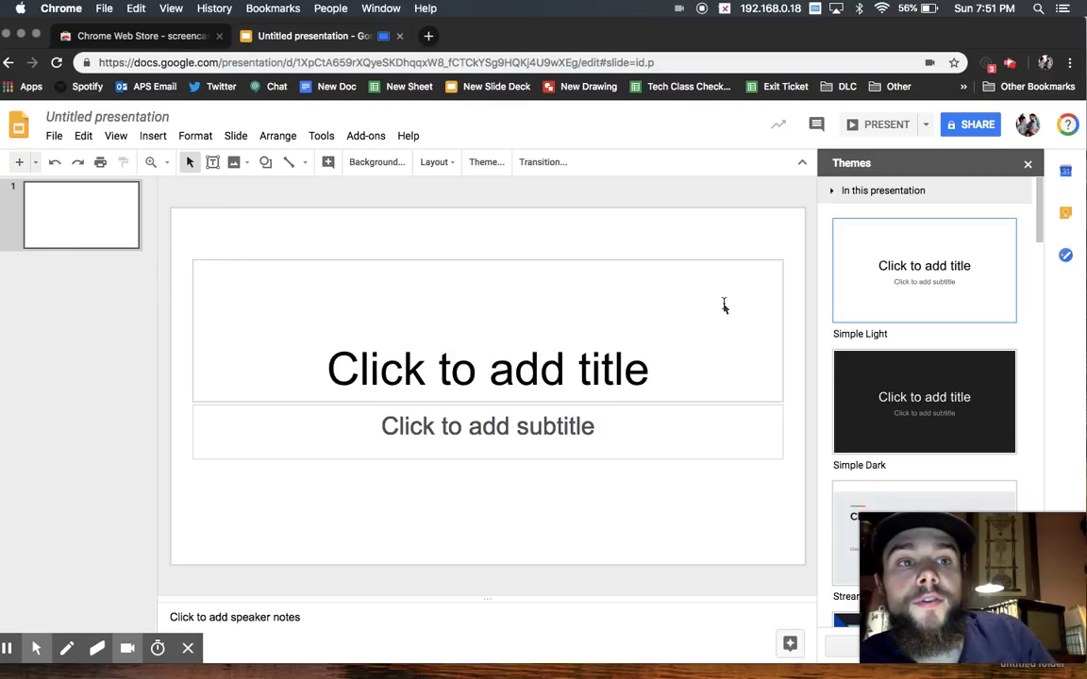
pyautogui.moveTo(785, 390)
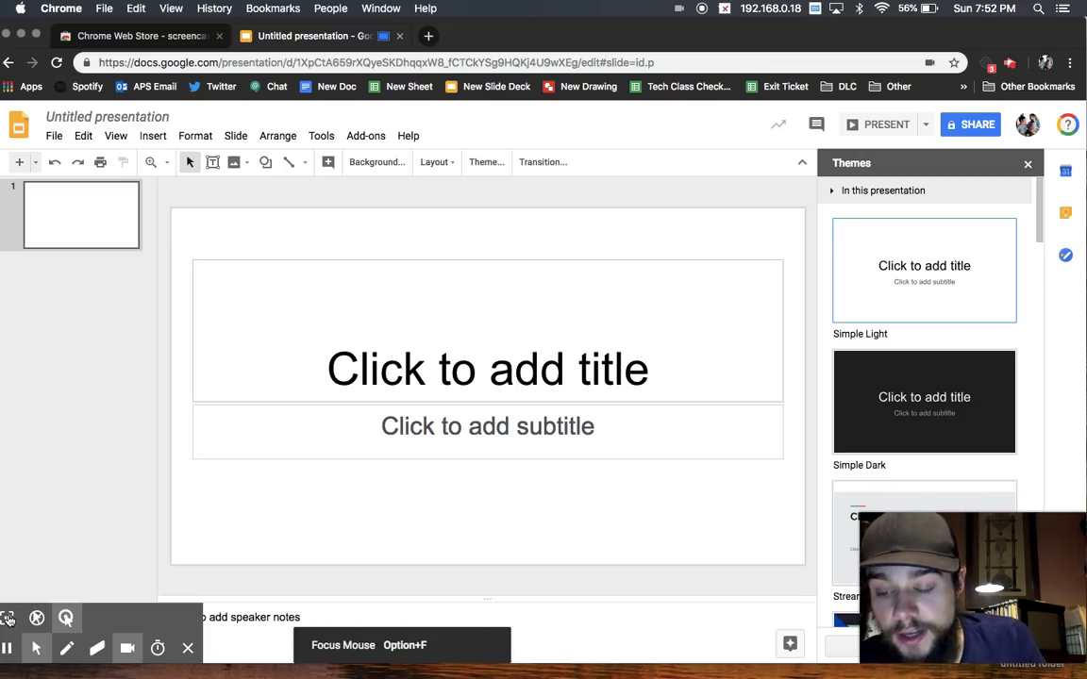
pyautogui.moveTo(68, 649)
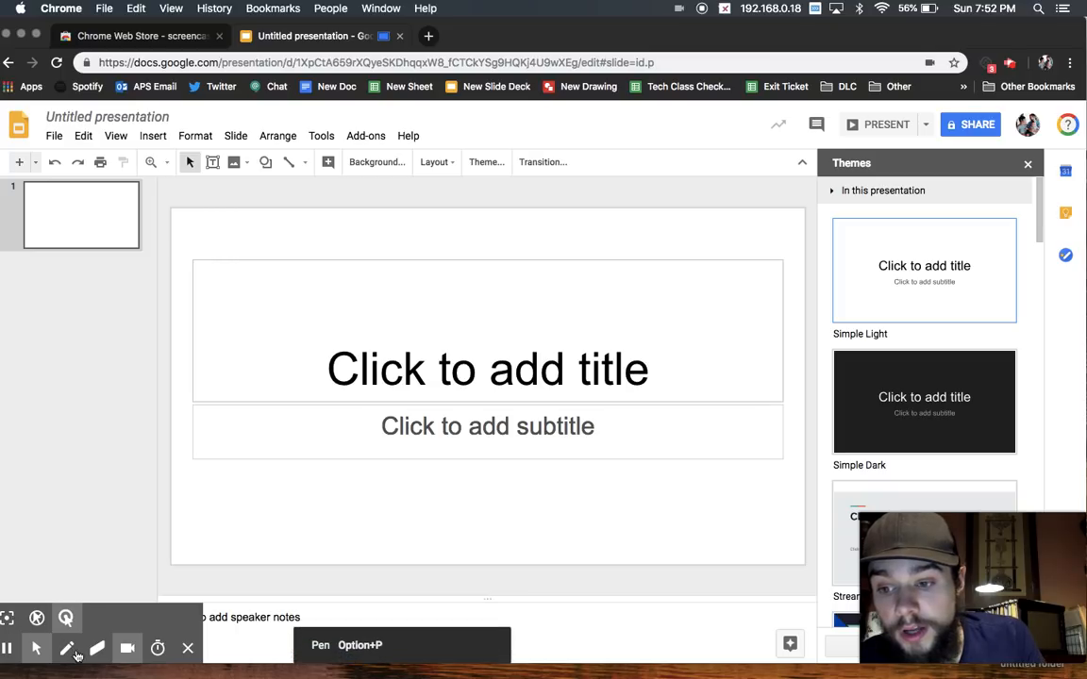
# - Draw a red pen scribble across the slide during recording, then erase it
pyautogui.click(68, 649)
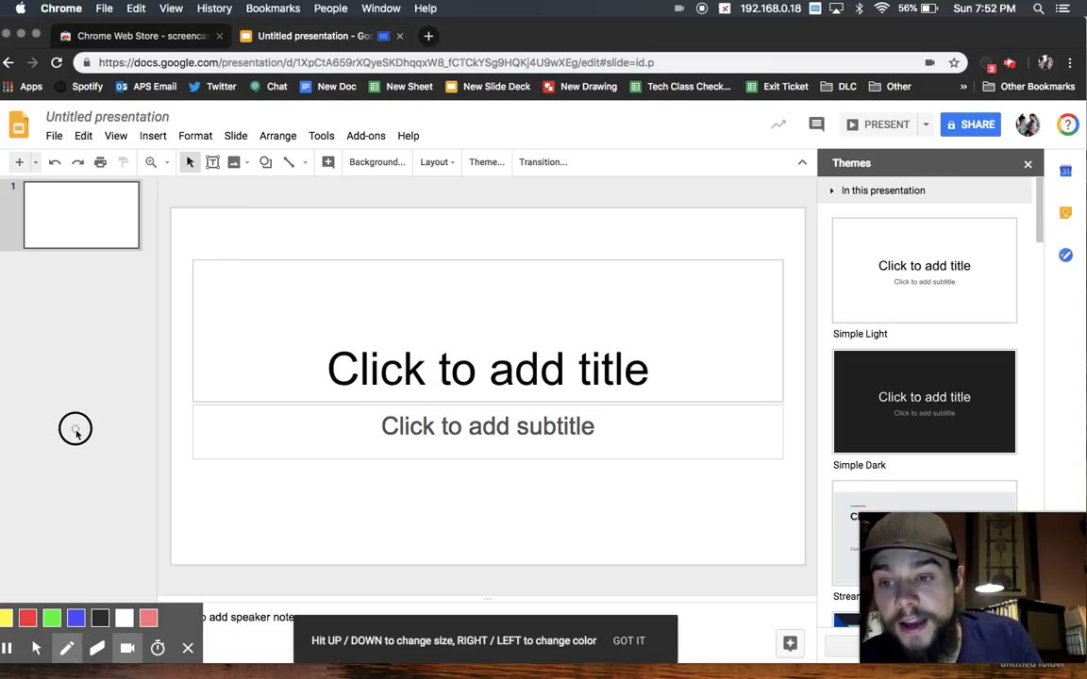
pyautogui.moveTo(75, 431); pyautogui.dragTo(268, 415)
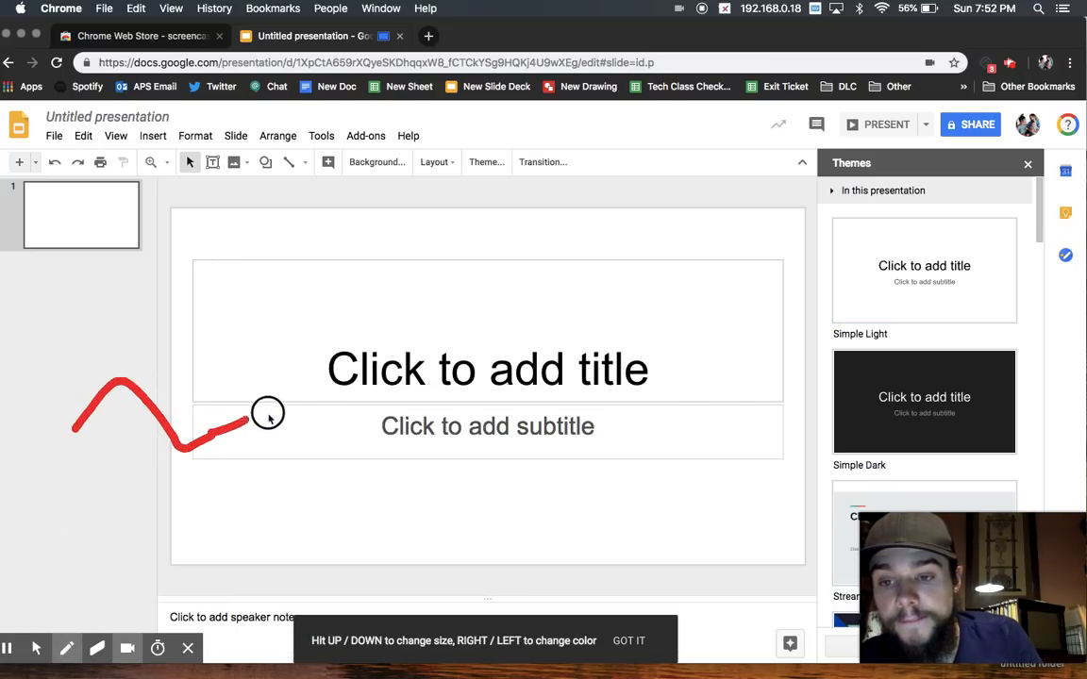
pyautogui.moveTo(268, 415); pyautogui.dragTo(407, 483)
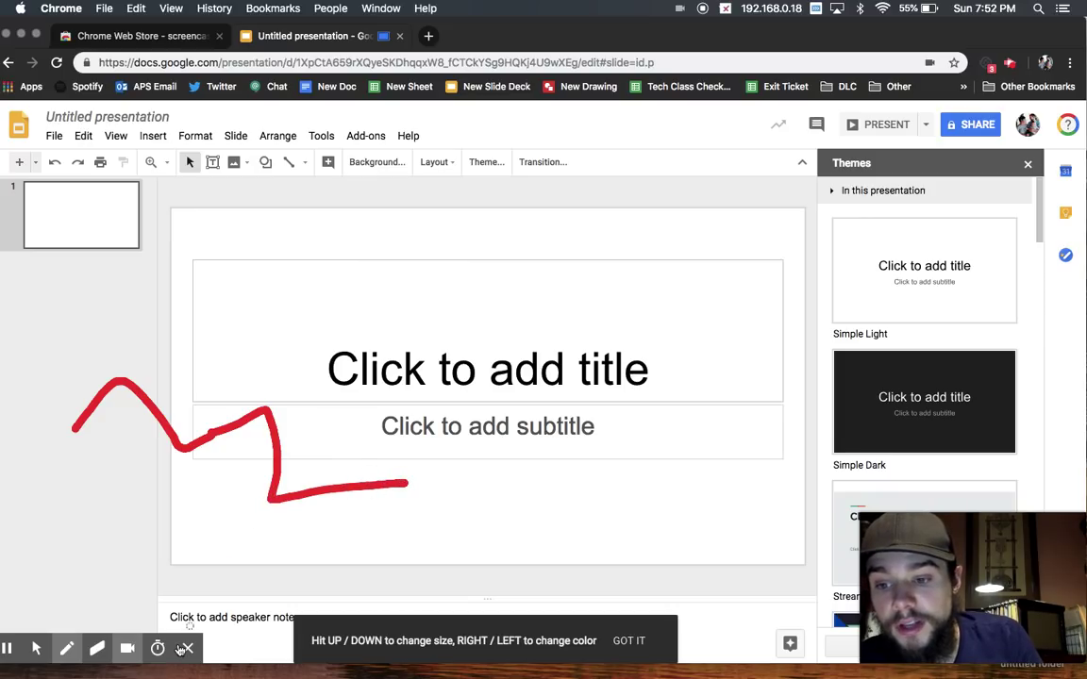
pyautogui.click(96, 649)
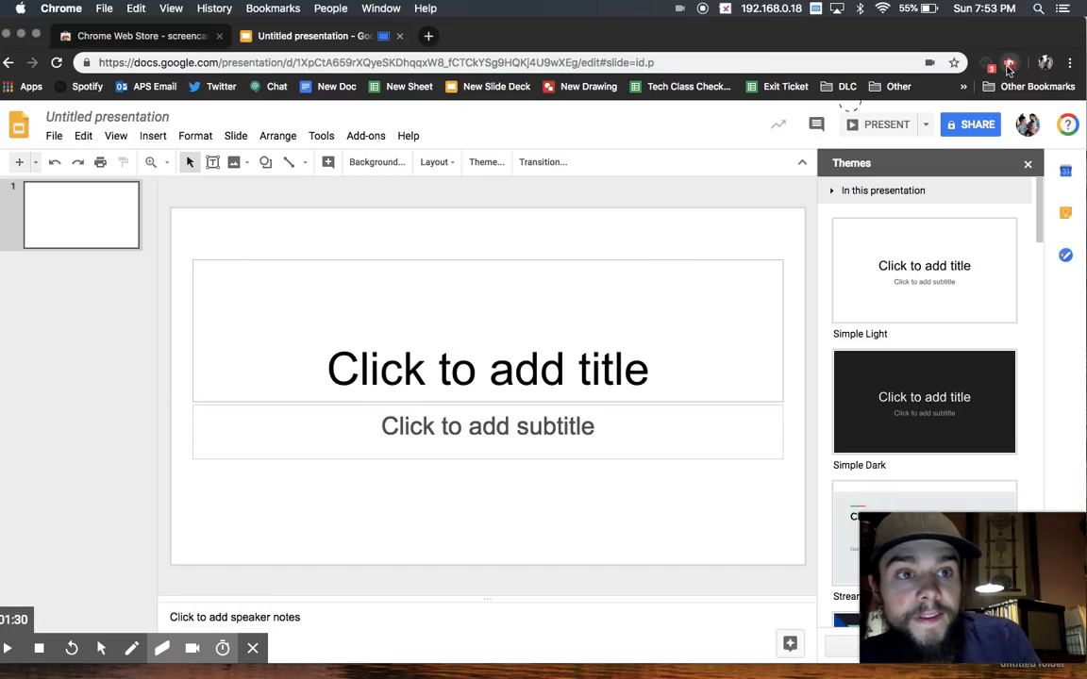
# - Stop the tab recording at 1:30 so it uploads to Google Drive
pyautogui.click(1010, 61)
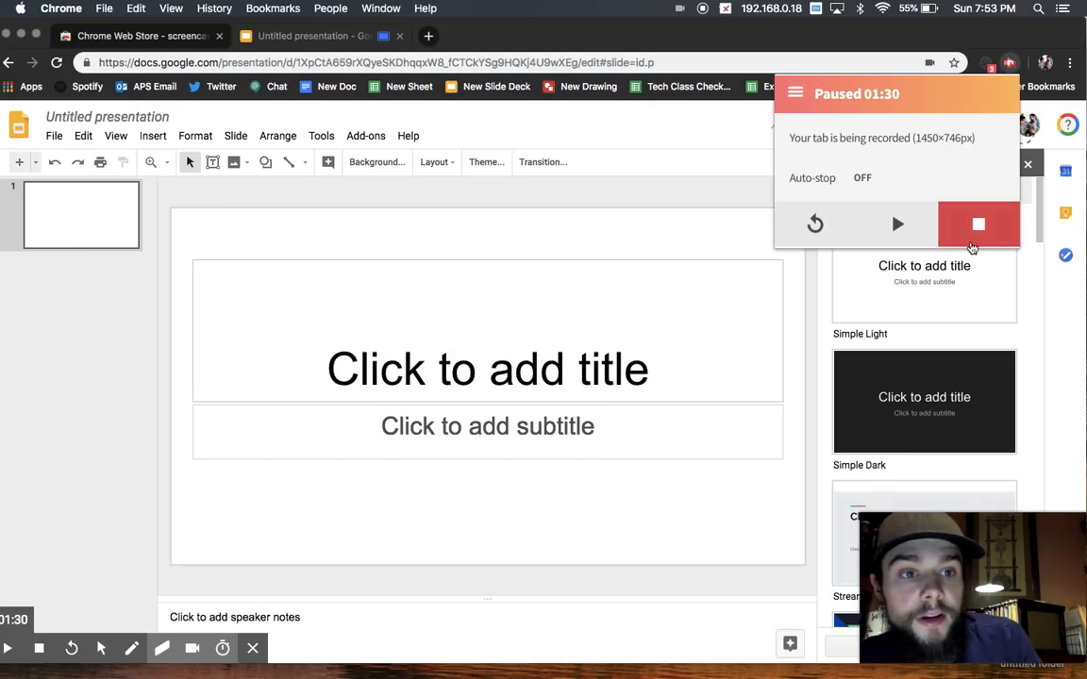
pyautogui.click(978, 223)
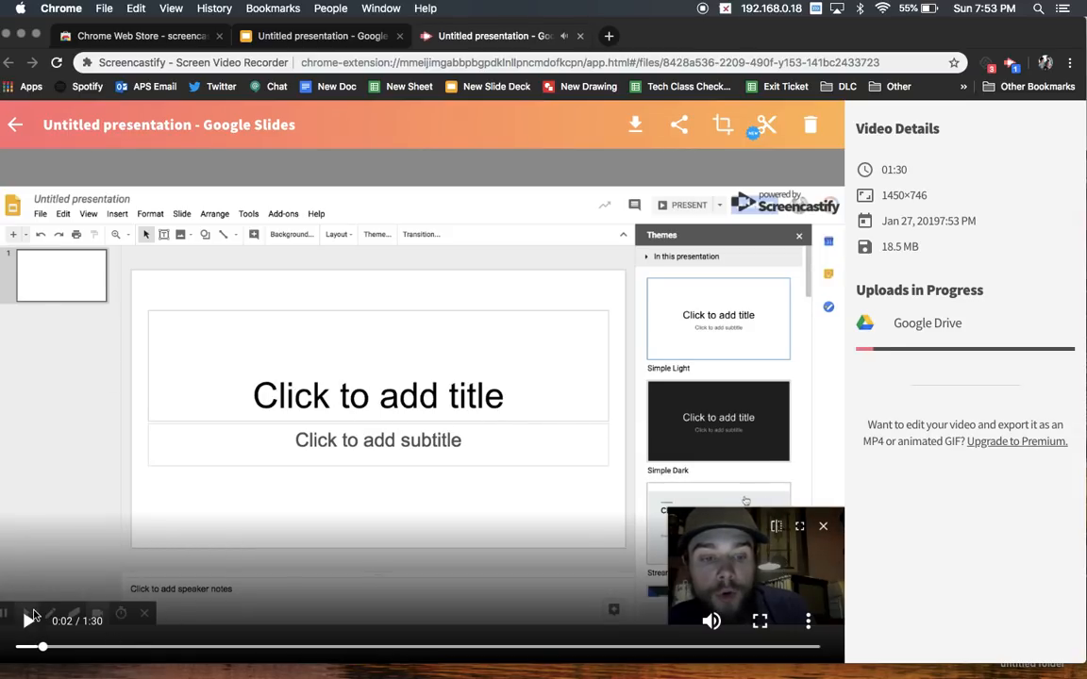
pyautogui.moveTo(582, 540)
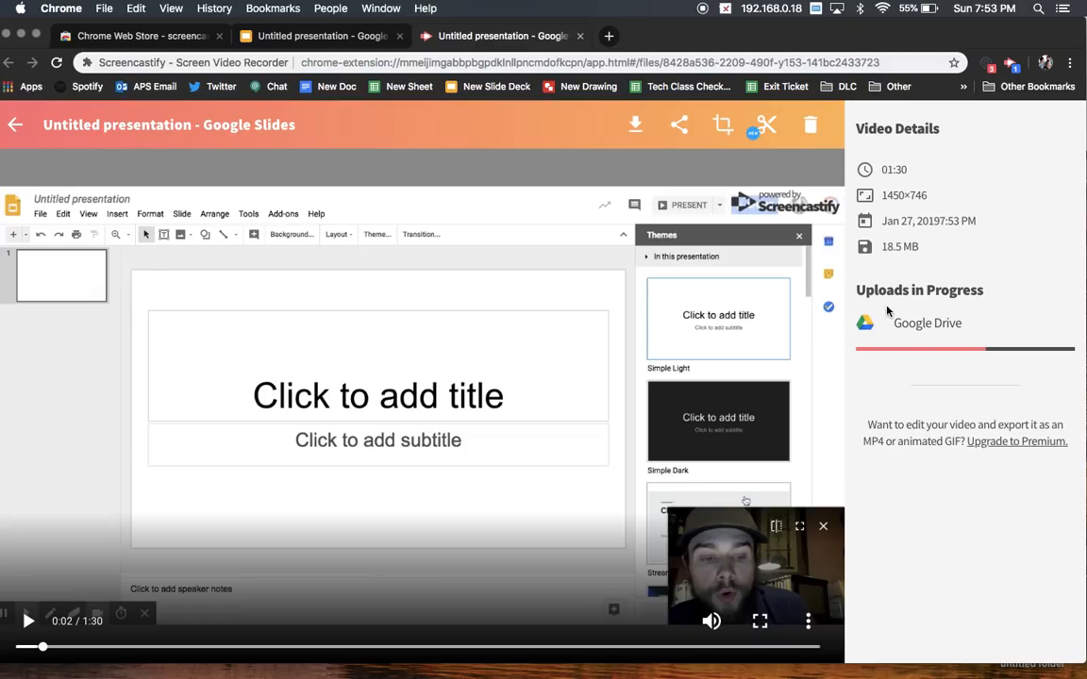
pyautogui.moveTo(936, 415)
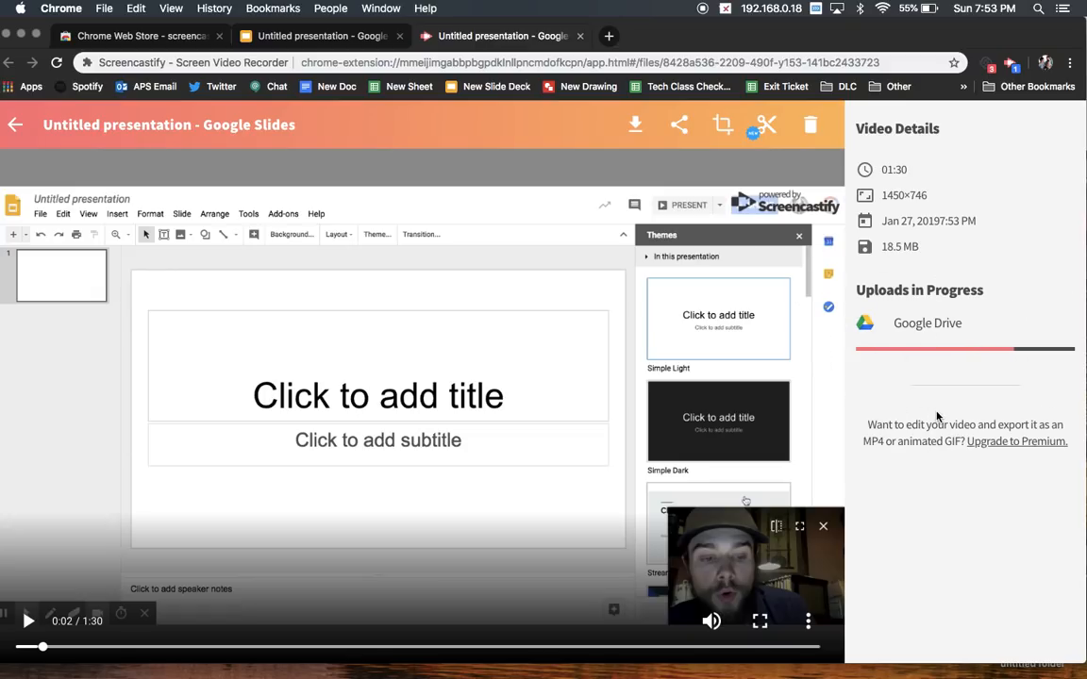
pyautogui.moveTo(955, 425)
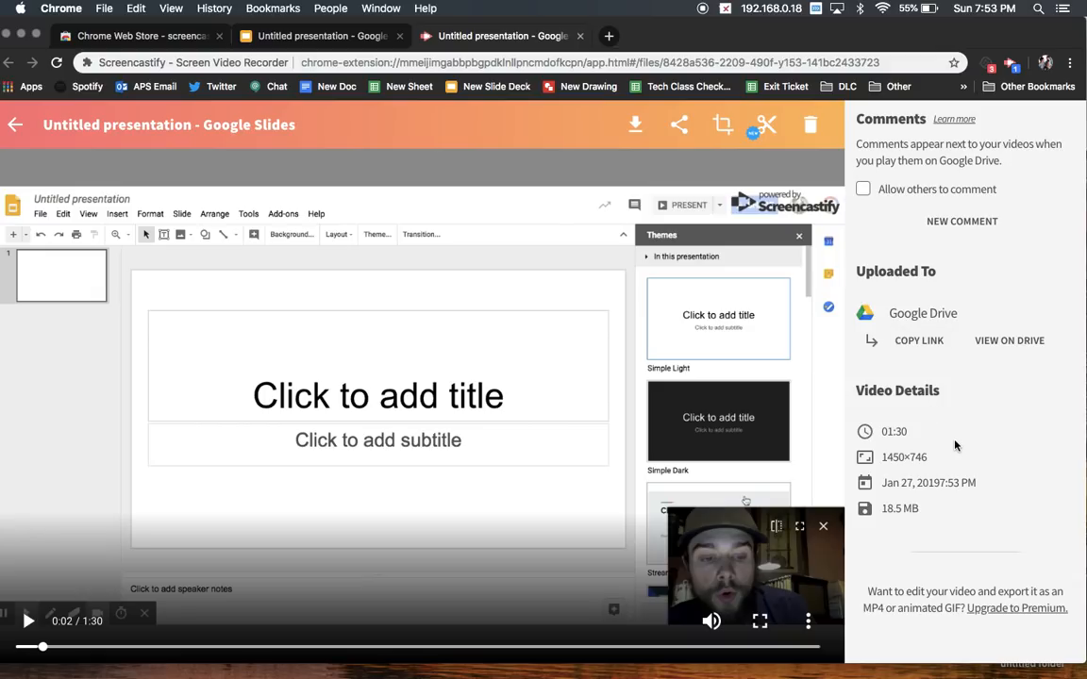
pyautogui.moveTo(871, 364)
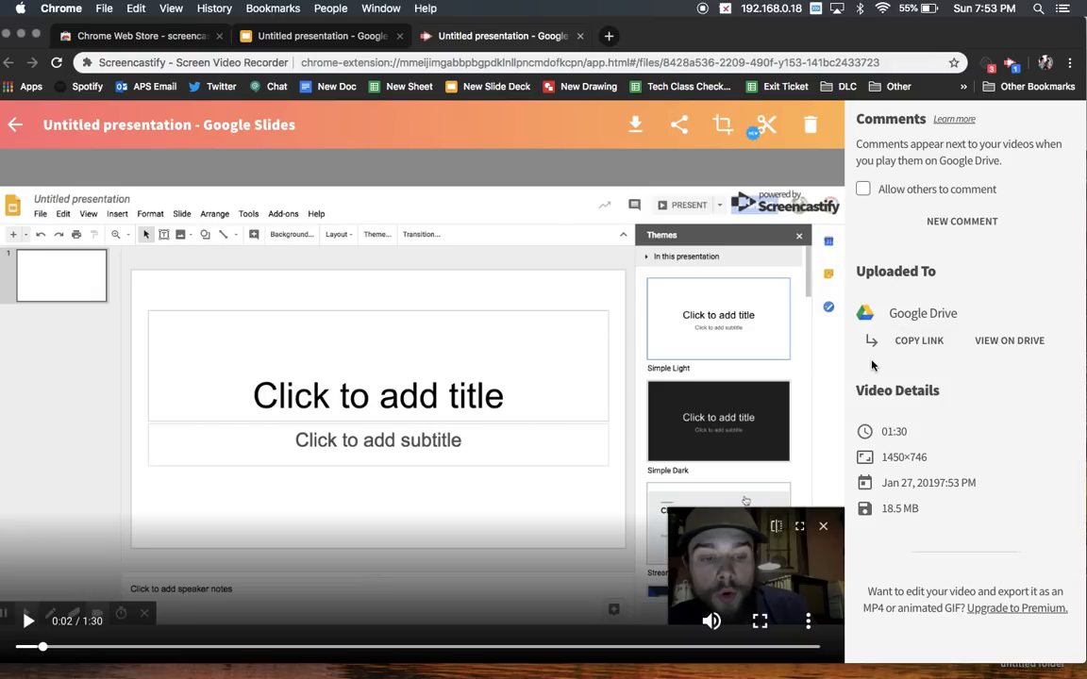
pyautogui.moveTo(919, 341)
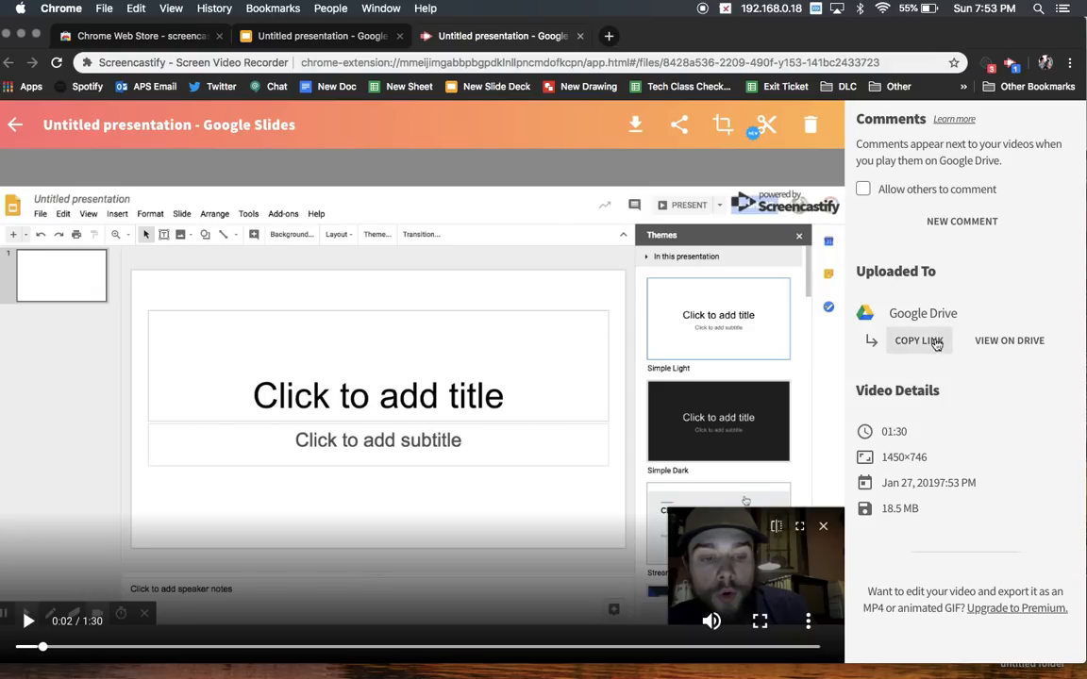
pyautogui.moveTo(680, 125)
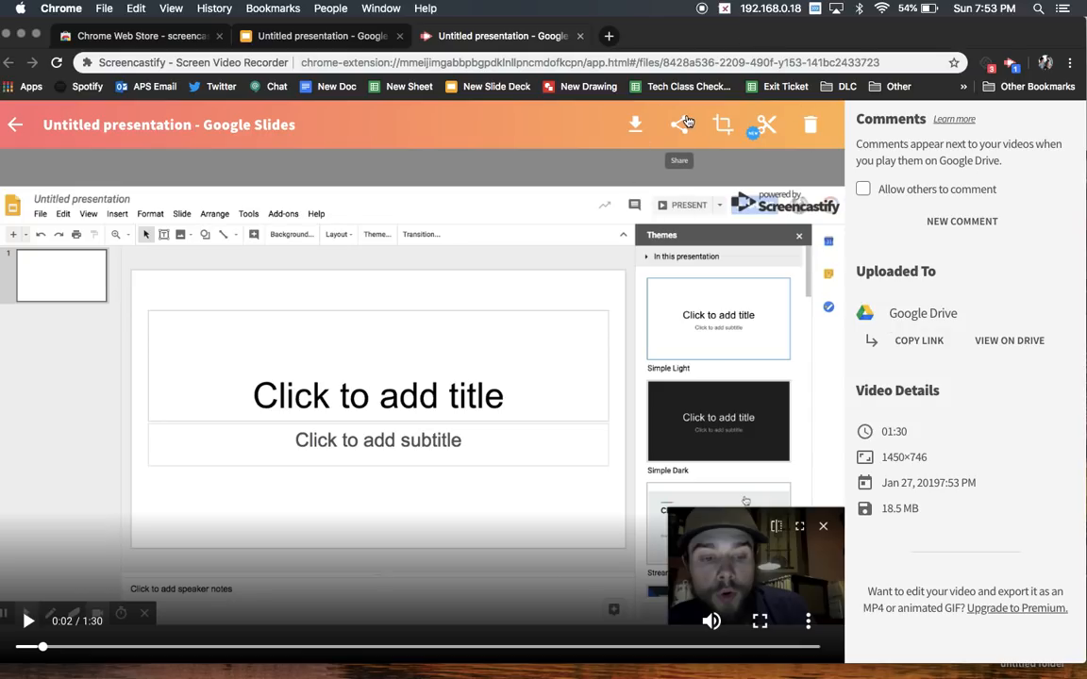
pyautogui.click(680, 124)
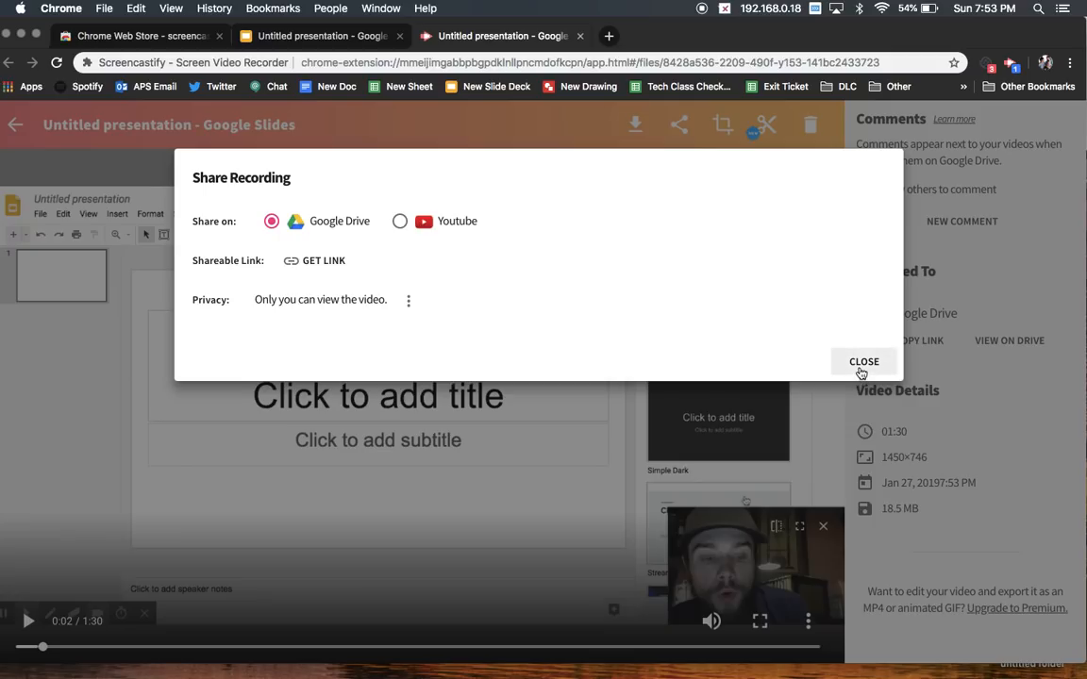
pyautogui.click(864, 362)
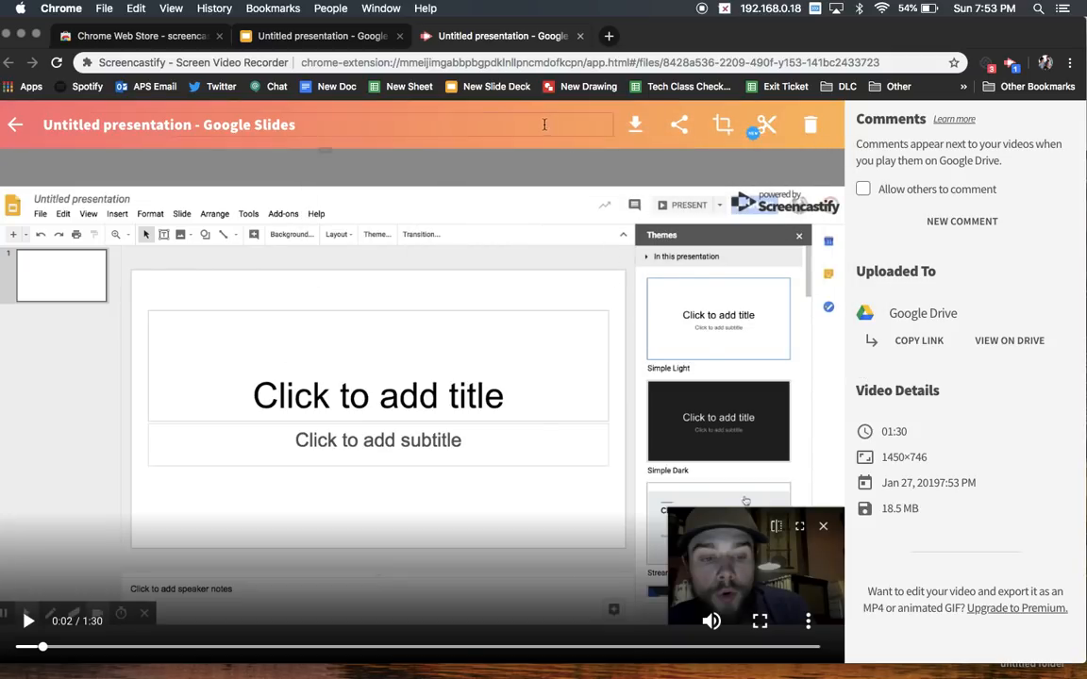
pyautogui.moveTo(276, 124)
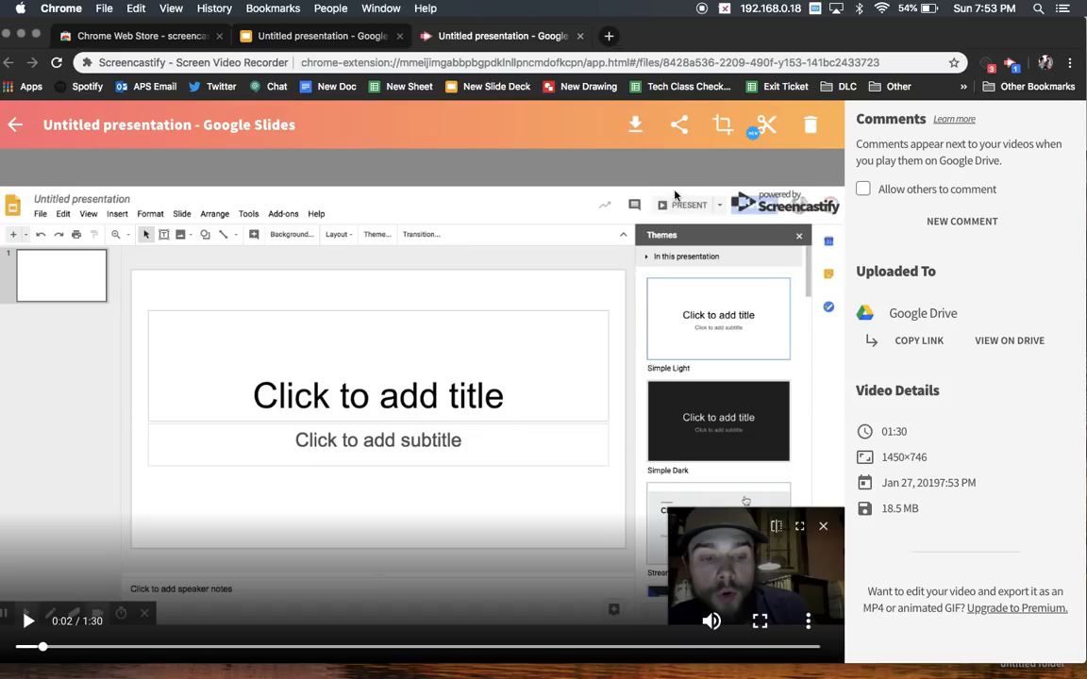
pyautogui.moveTo(679, 125)
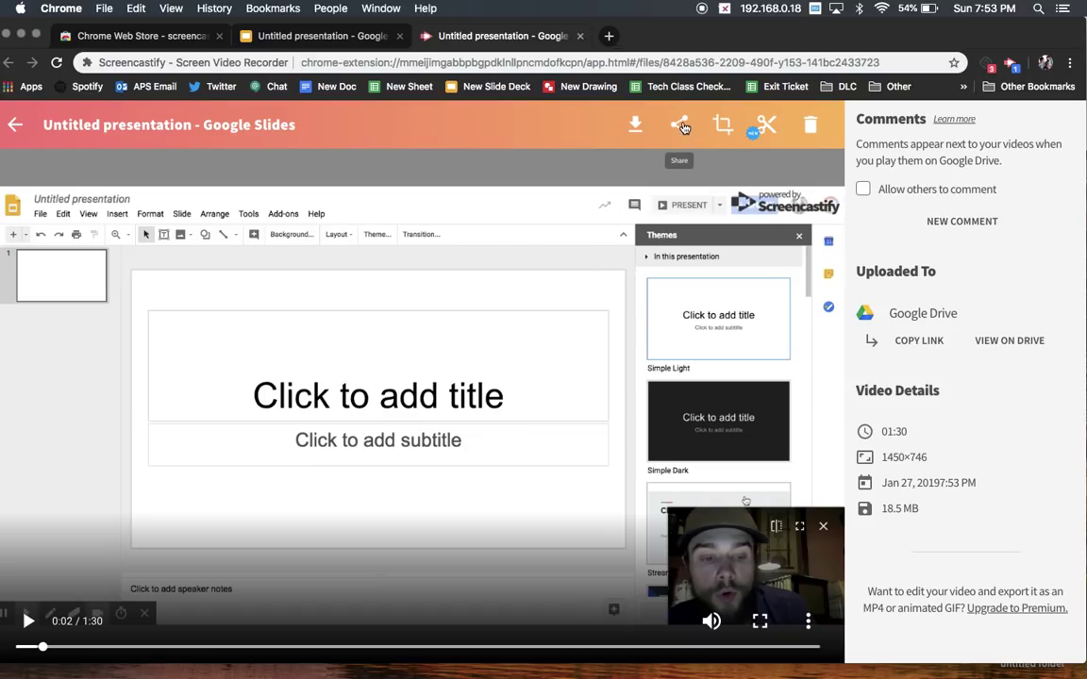
pyautogui.click(679, 125)
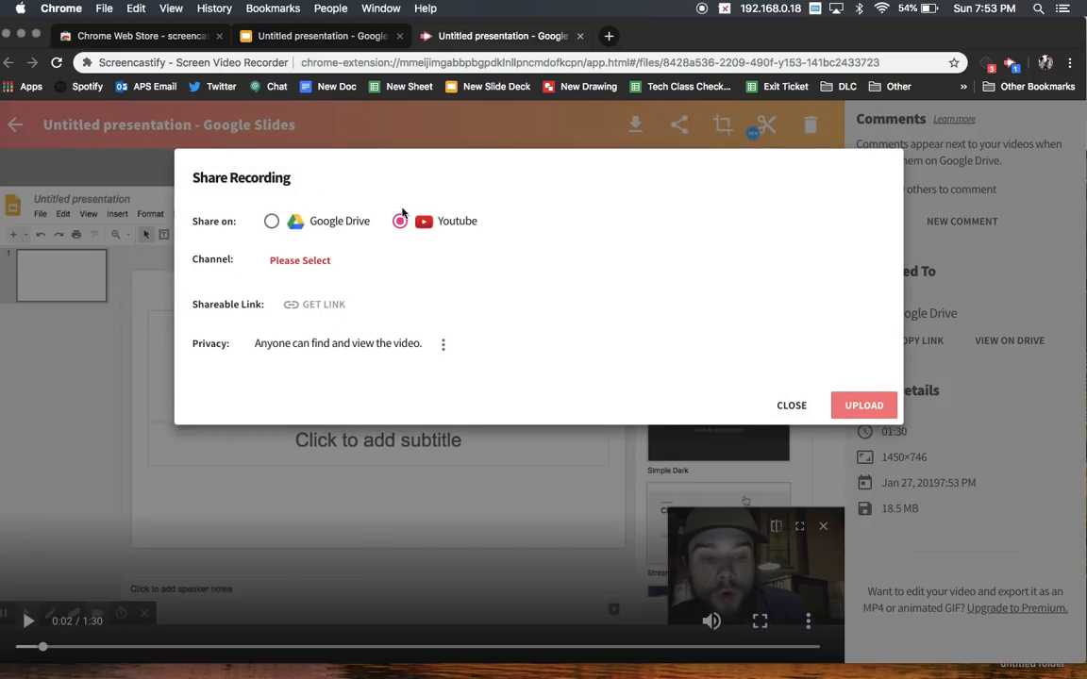
pyautogui.click(398, 221)
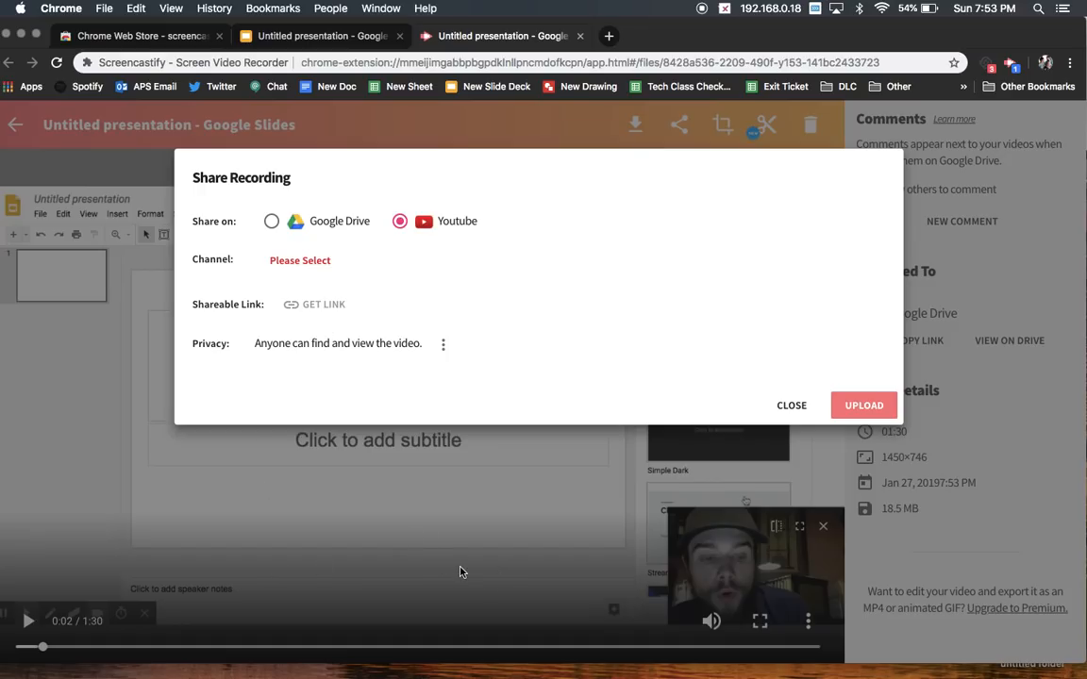
pyautogui.click(791, 404)
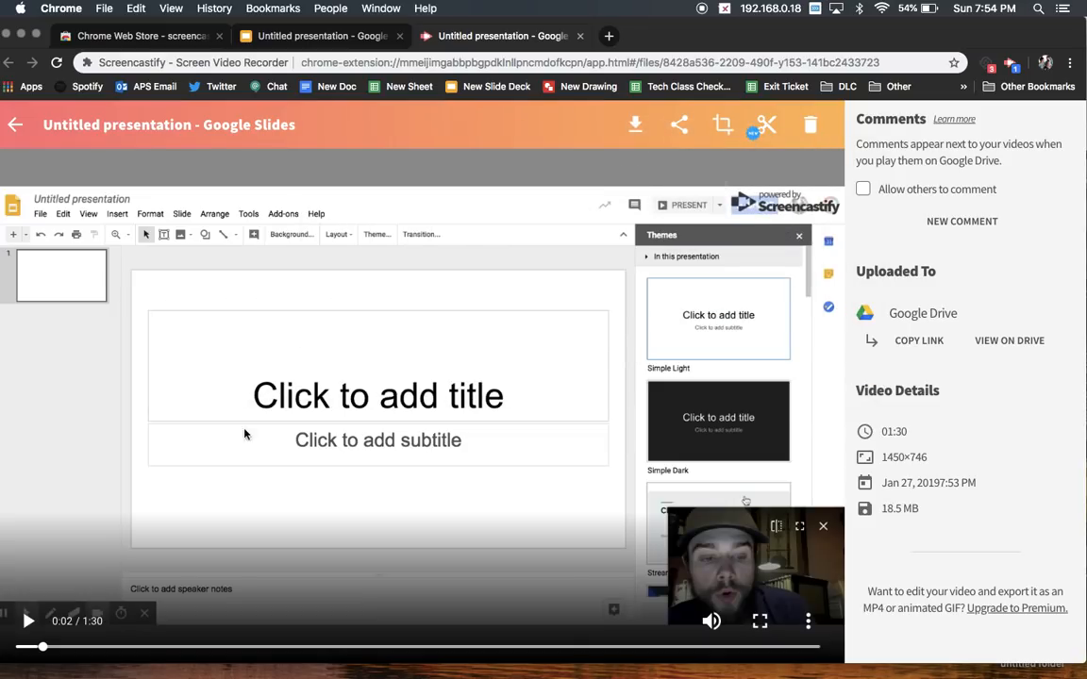
pyautogui.moveTo(721, 125)
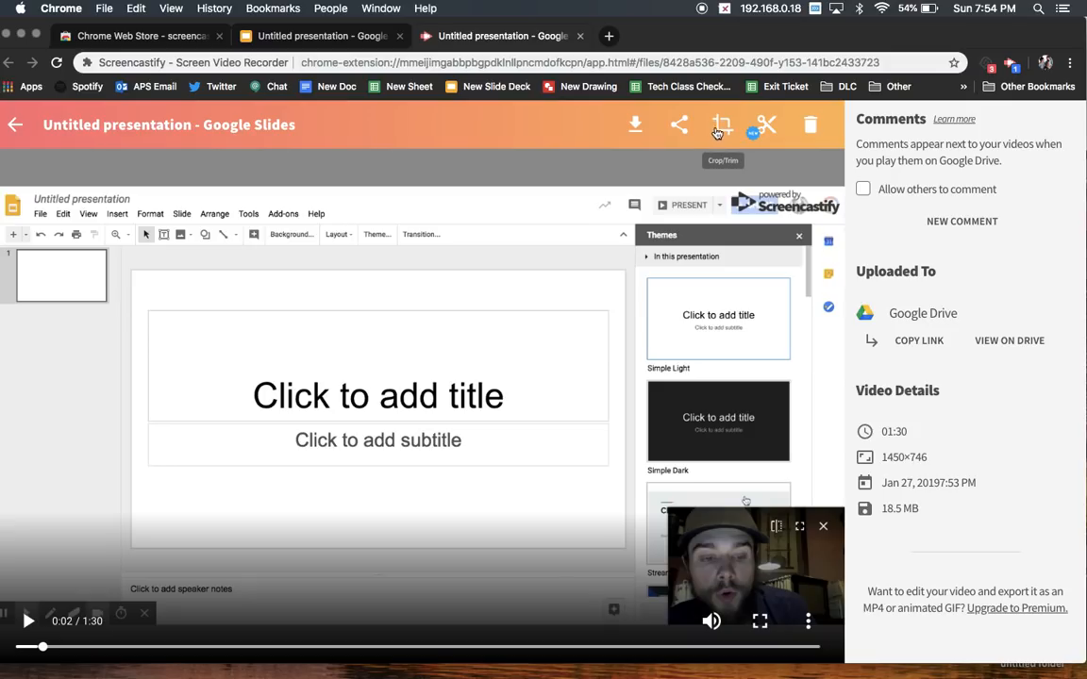
pyautogui.moveTo(770, 128)
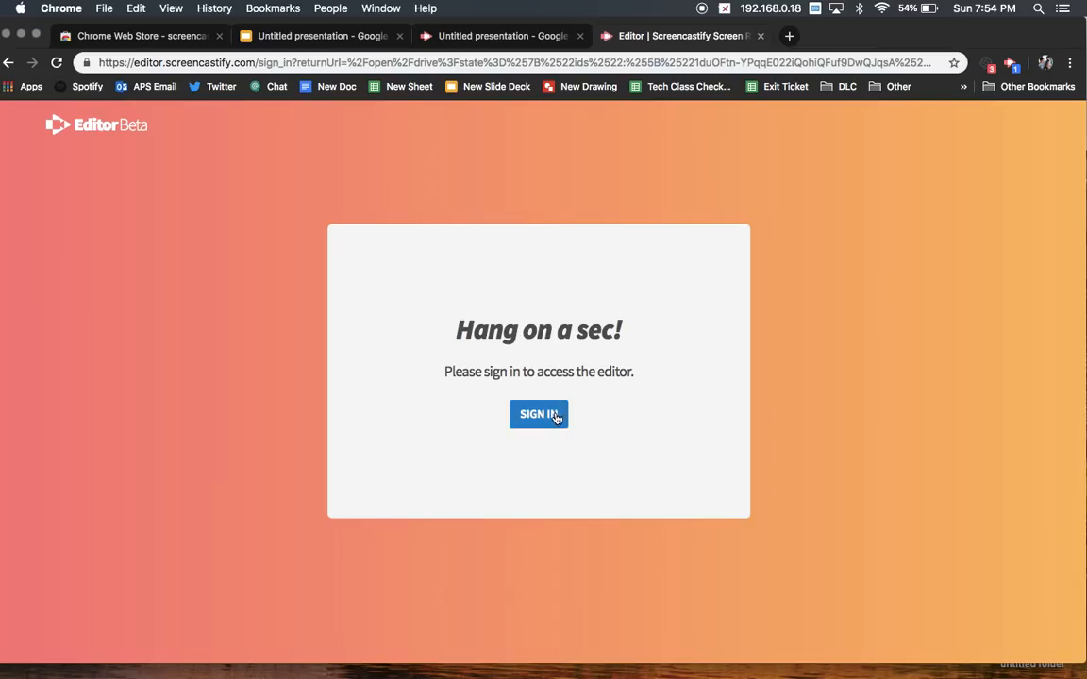
pyautogui.click(540, 415)
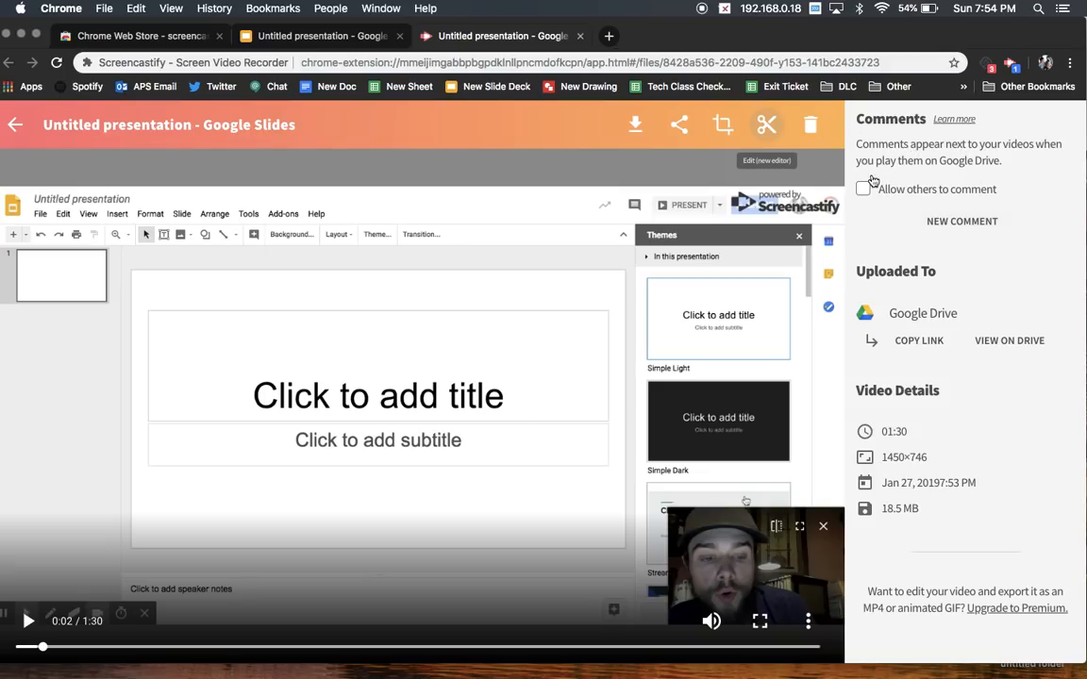
# - Enable 'Allow others to comment' on the uploaded recording
pyautogui.click(865, 189)
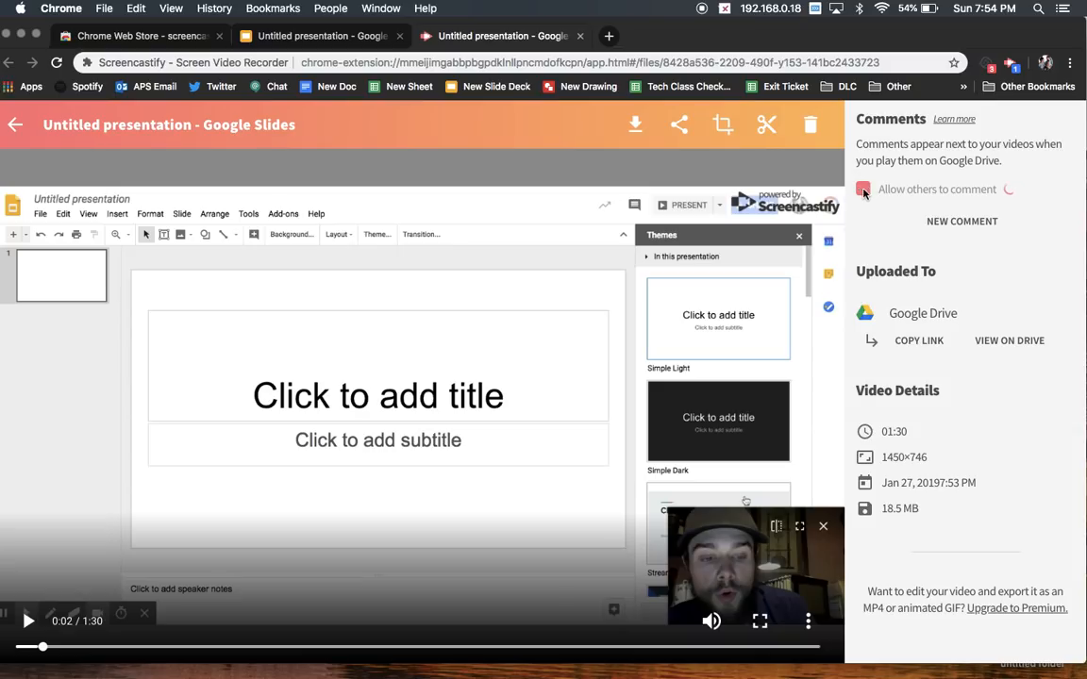
pyautogui.click(862, 189)
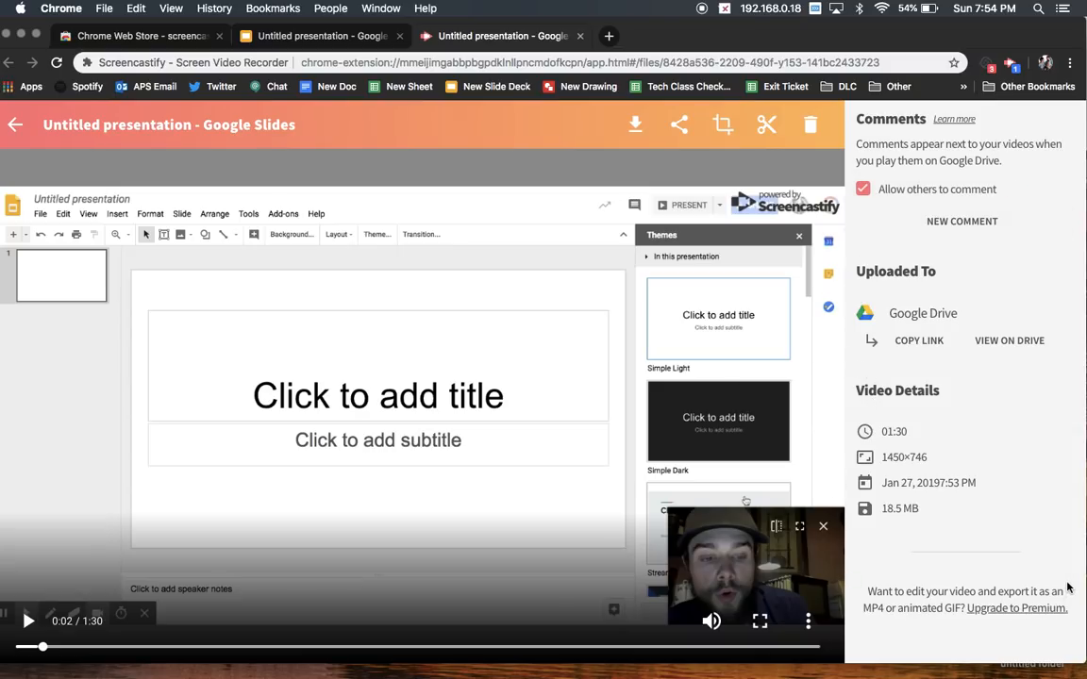
pyautogui.moveTo(687, 195)
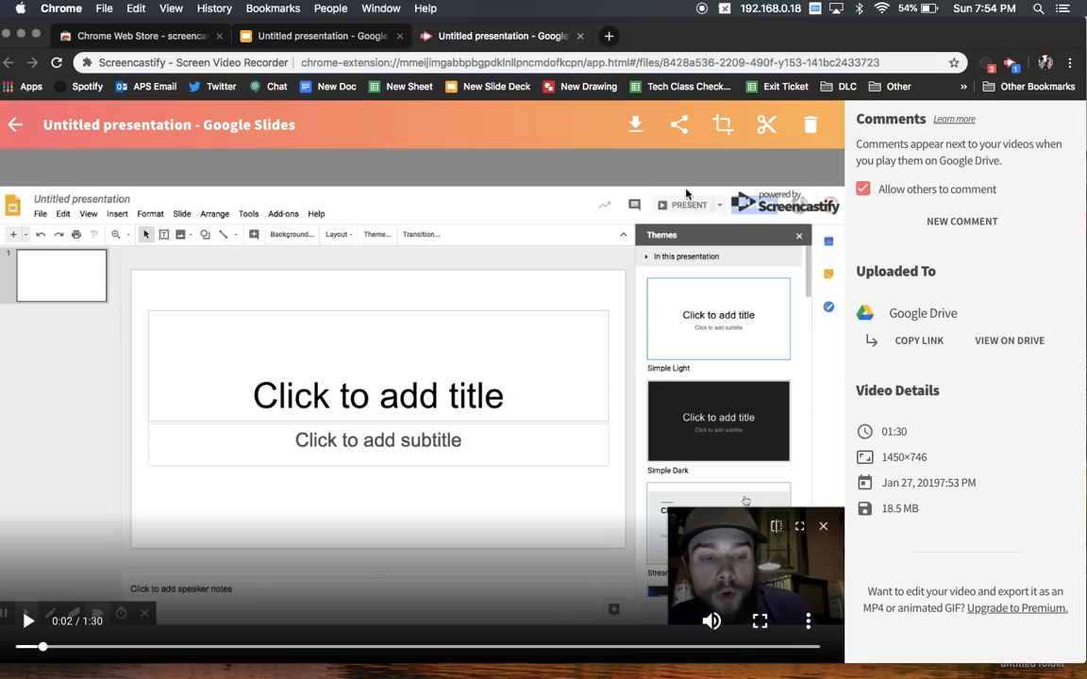